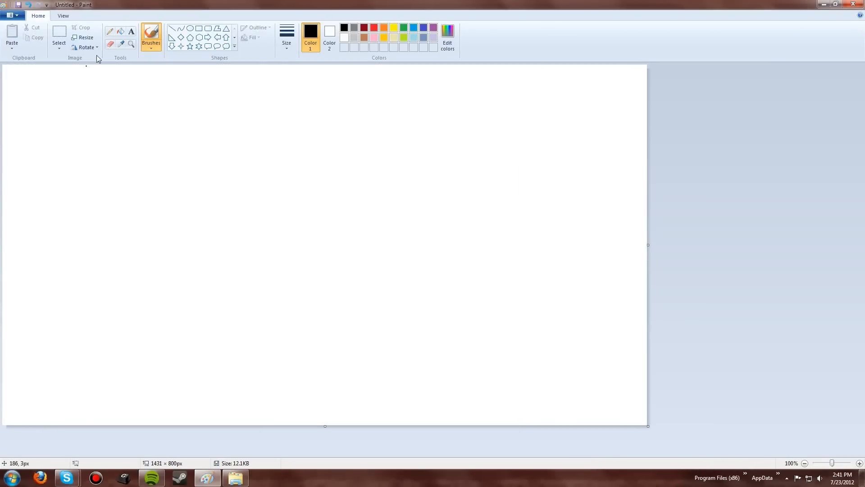
mouse_move(151, 37)
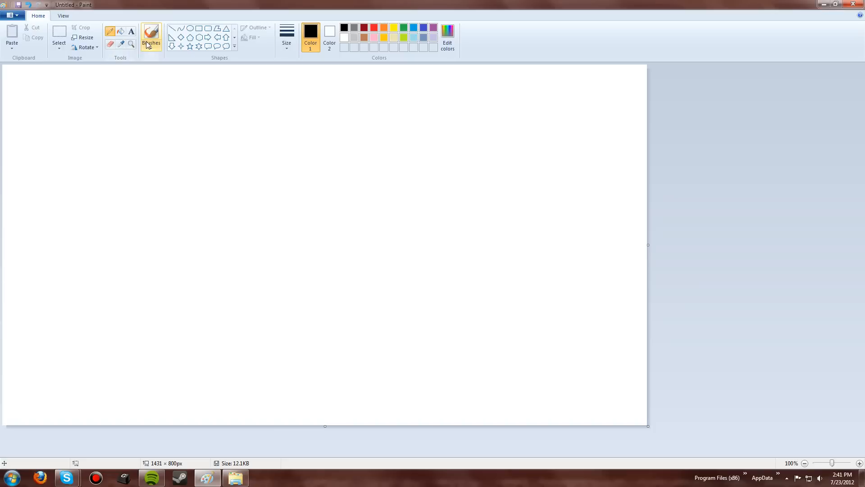
- Select the plain Brush style and set red as the primary colour
left_click(150, 42)
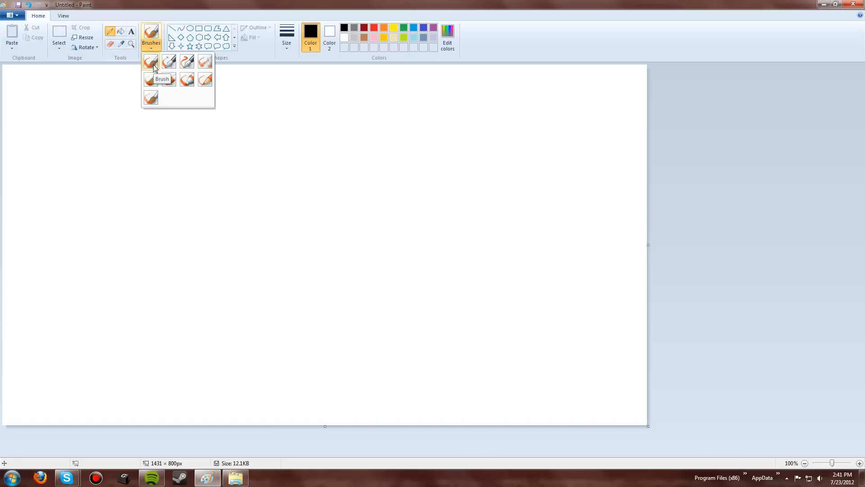
left_click(151, 61)
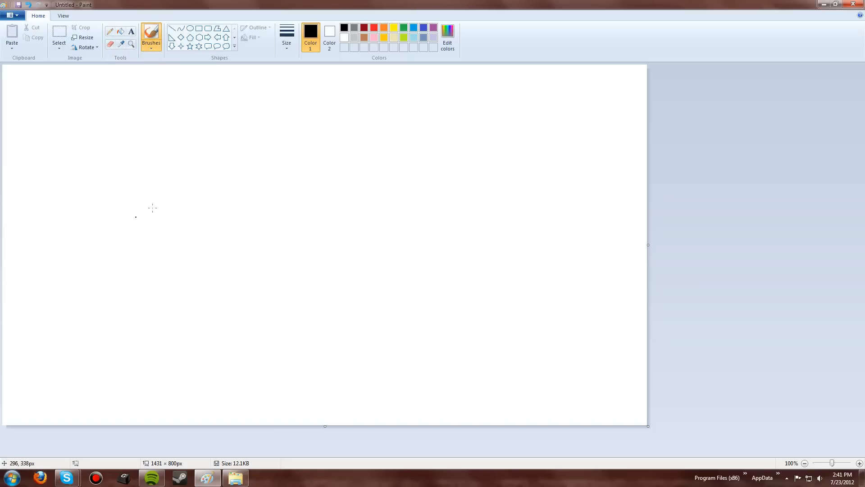
mouse_move(213, 145)
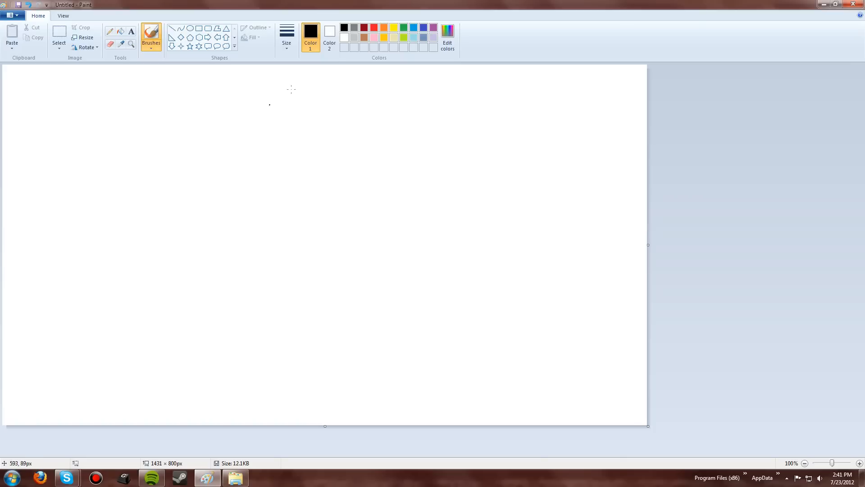
mouse_move(374, 27)
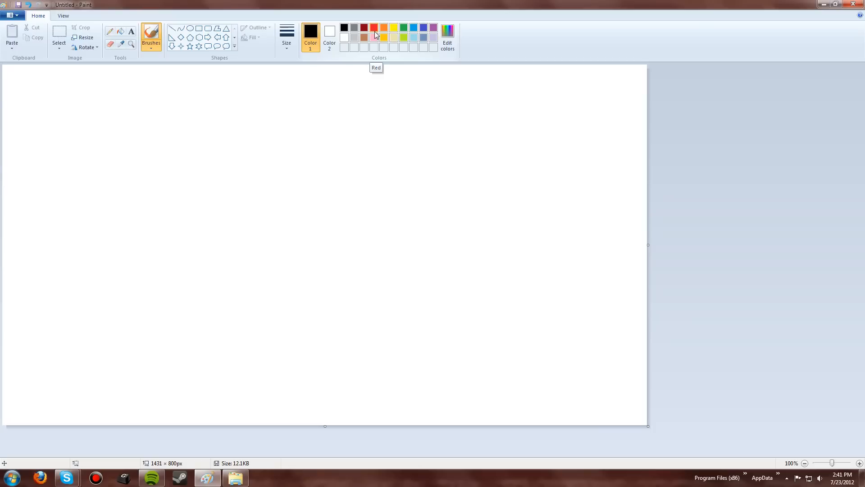
left_click(151, 36)
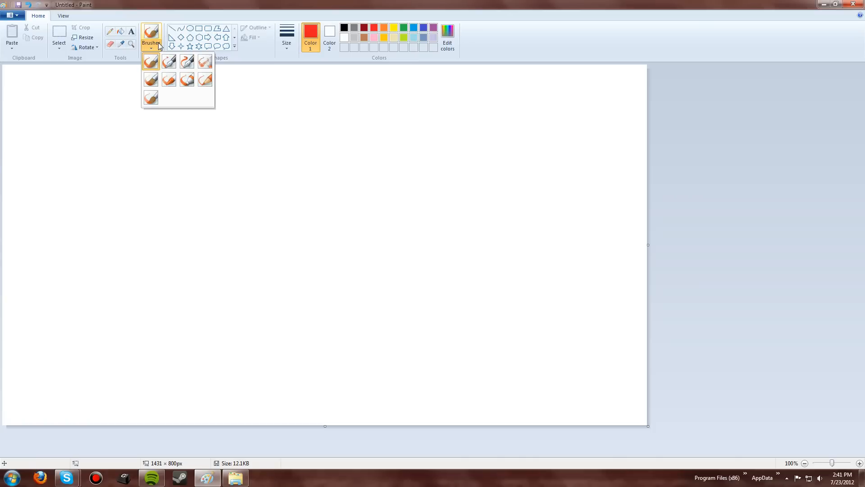
left_click(150, 37)
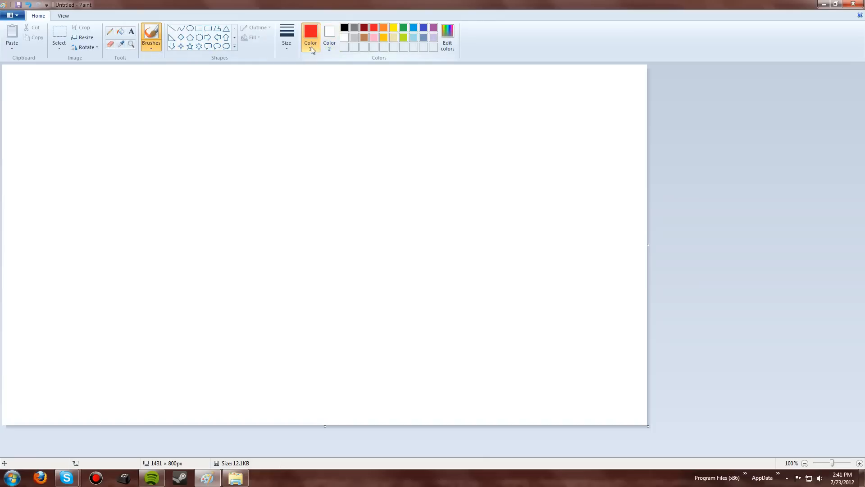
mouse_move(311, 36)
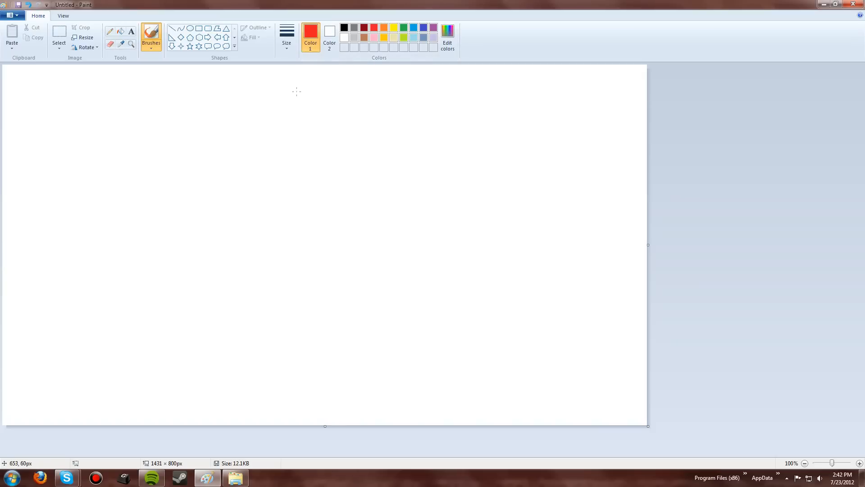
- Change the primary colour from red to black
left_click(286, 33)
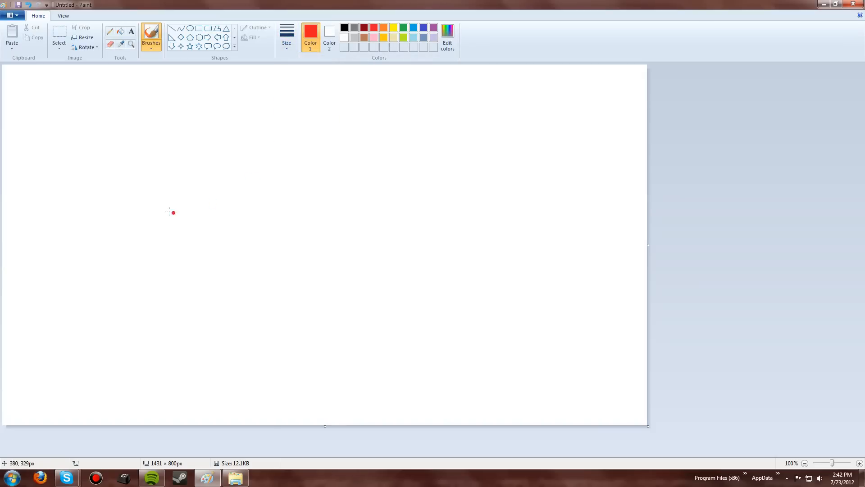
mouse_move(358, 179)
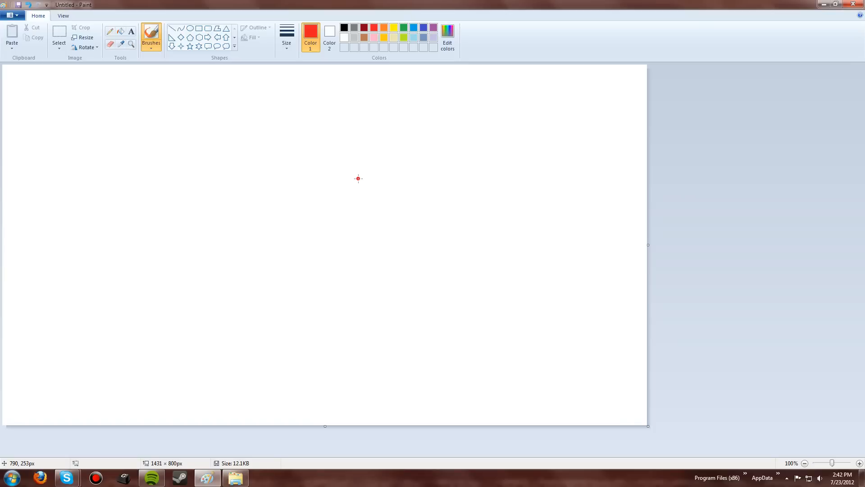
mouse_move(353, 171)
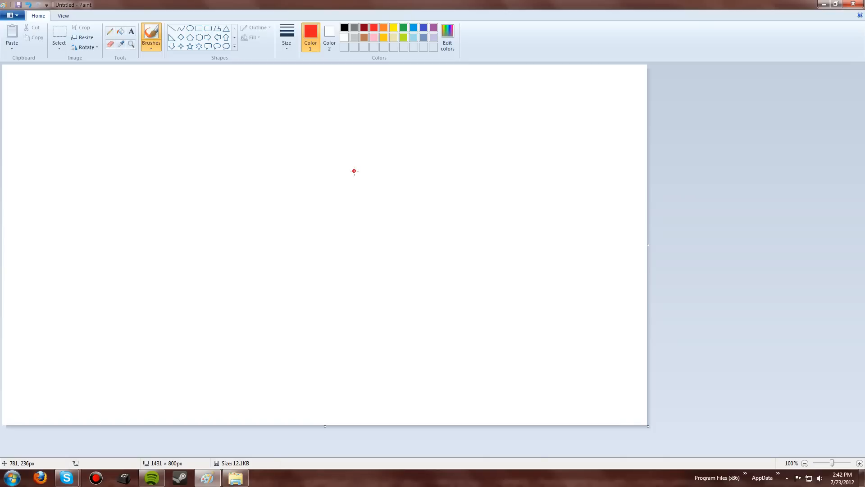
mouse_move(281, 185)
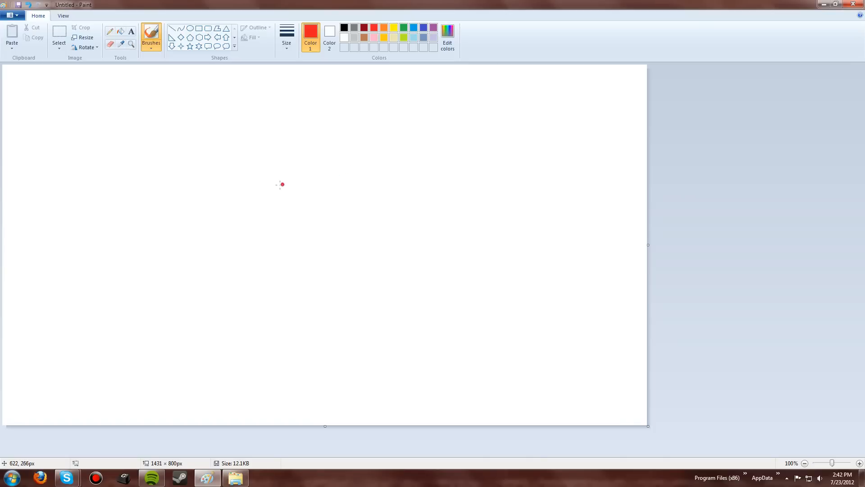
mouse_move(300, 67)
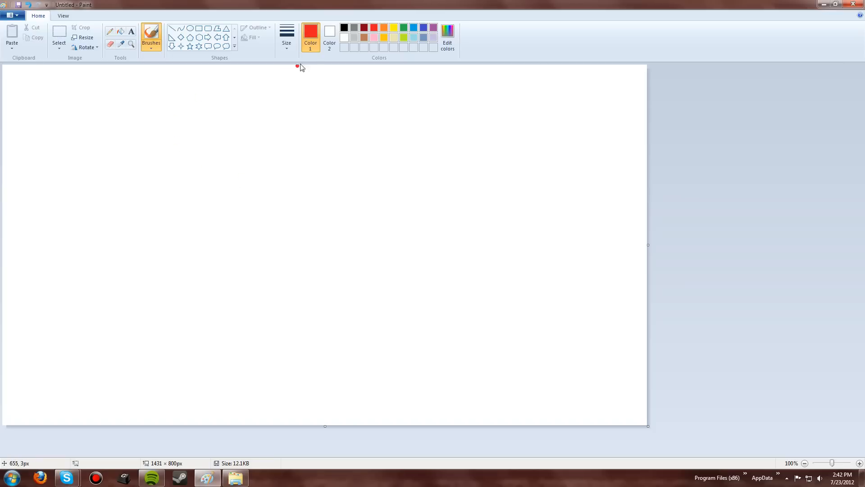
mouse_move(310, 34)
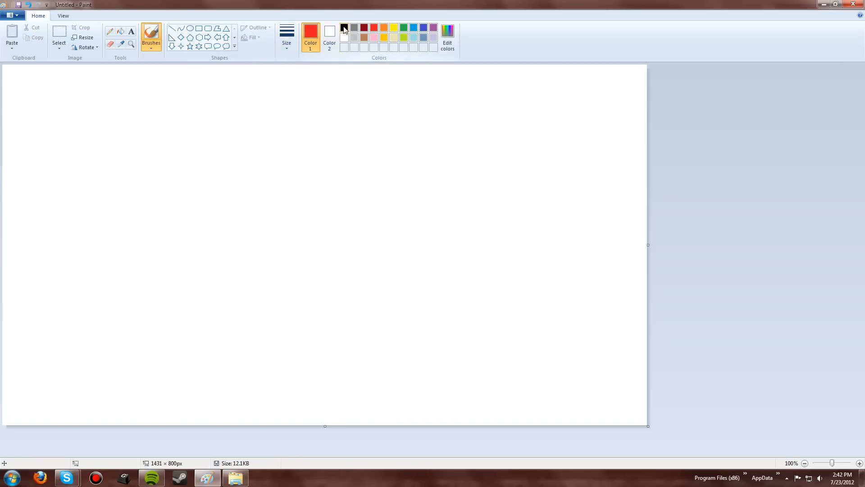
left_click(344, 27)
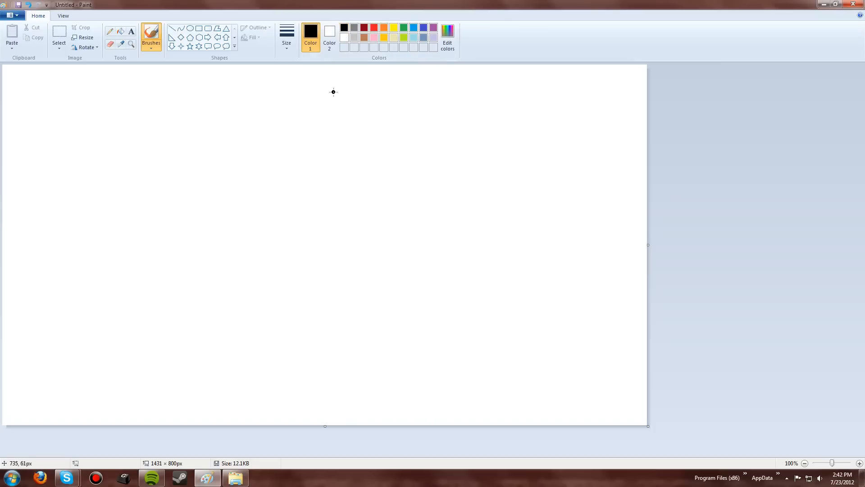
mouse_move(285, 175)
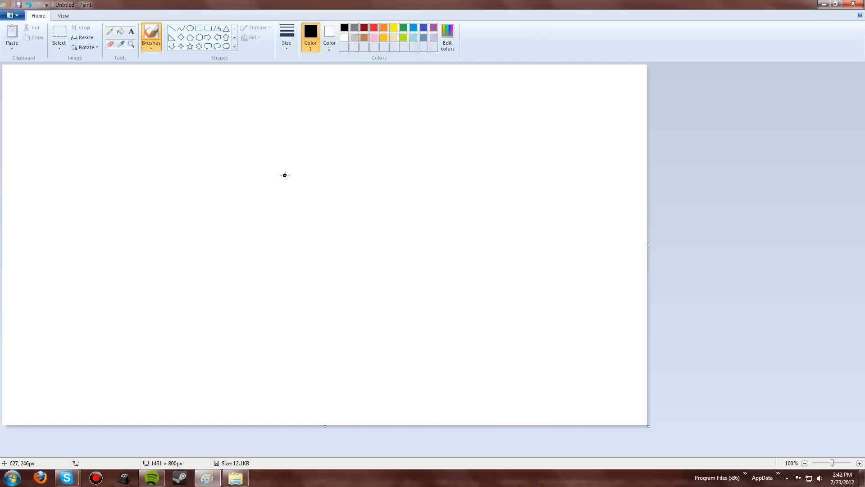
mouse_move(271, 187)
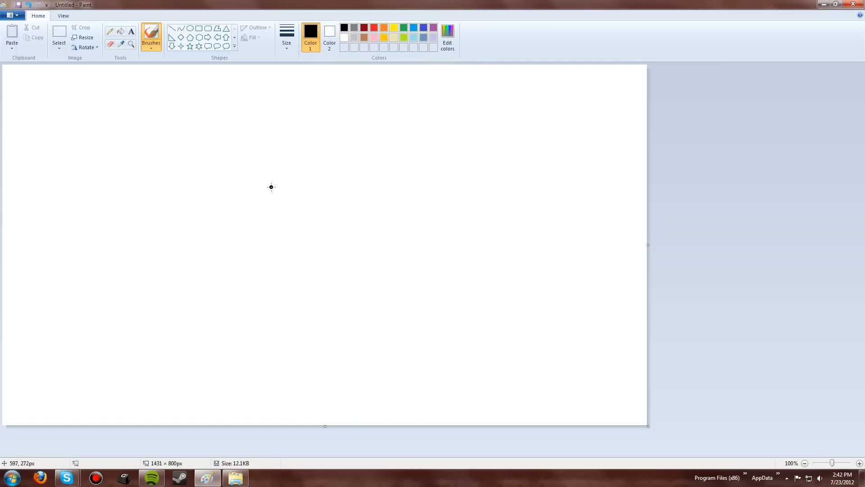
mouse_move(268, 189)
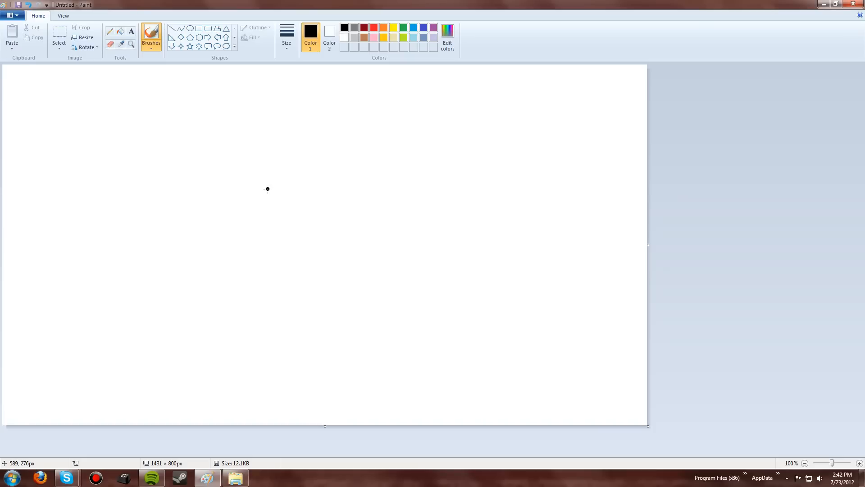
mouse_move(187, 193)
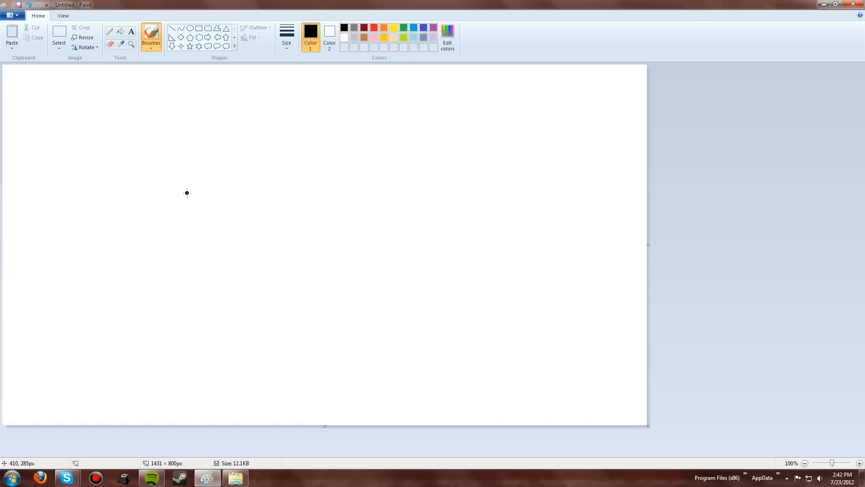
mouse_move(192, 190)
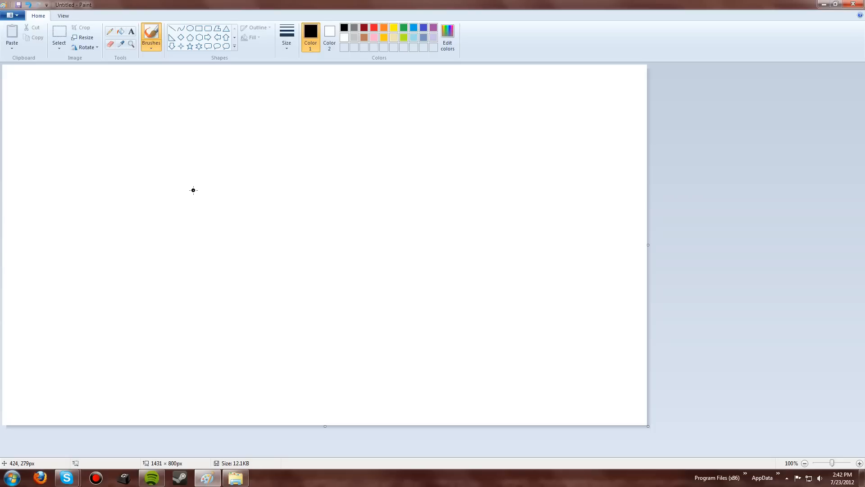
mouse_move(191, 184)
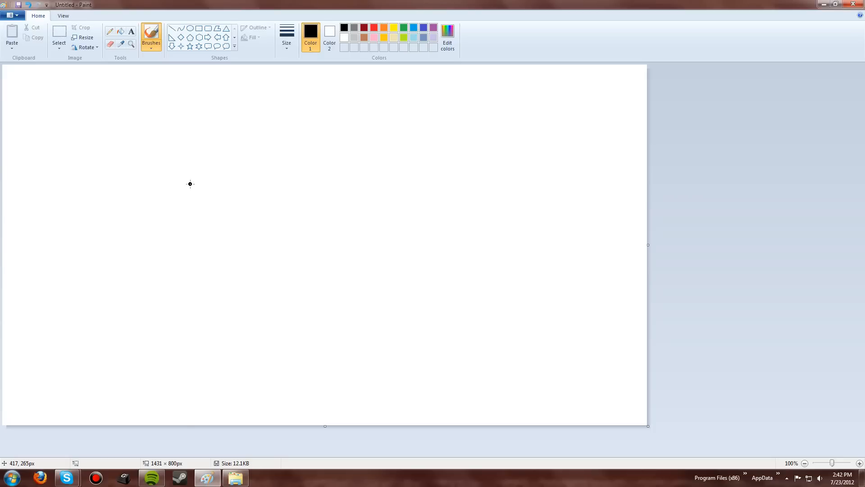
mouse_move(190, 186)
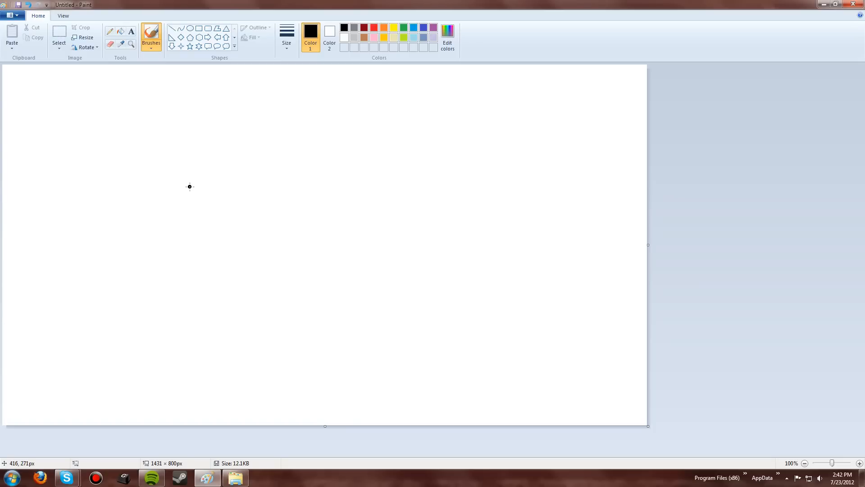
mouse_move(299, 231)
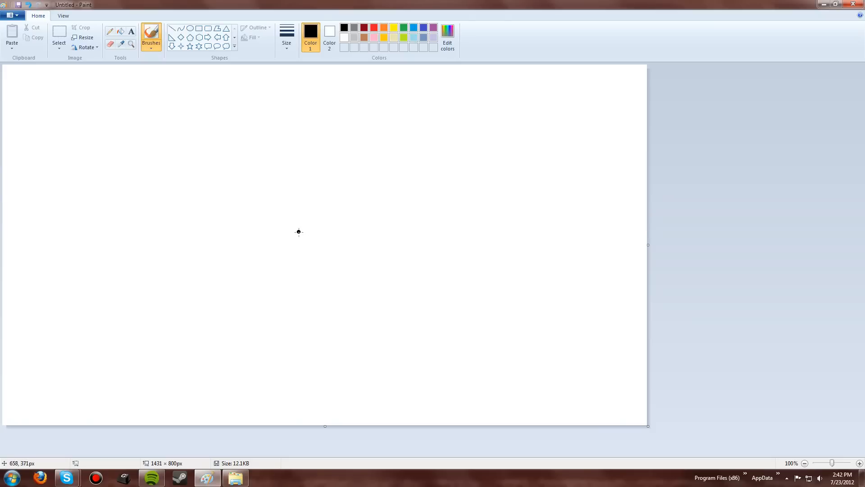
mouse_move(299, 237)
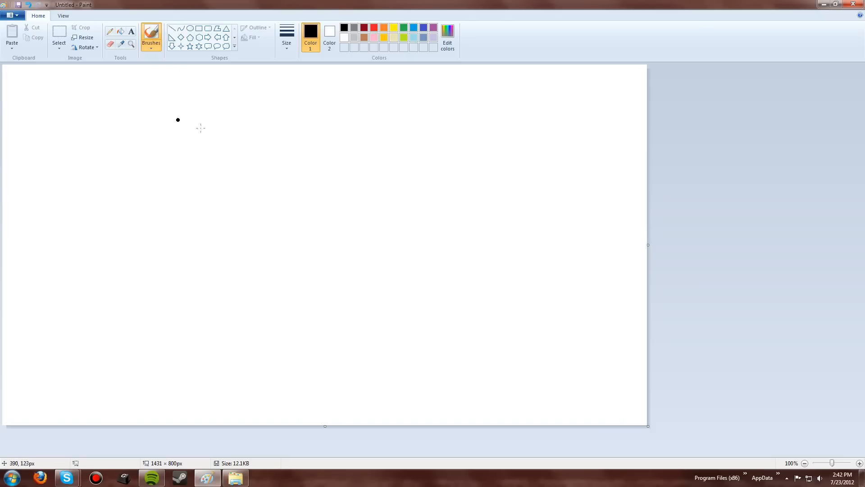
mouse_move(324, 234)
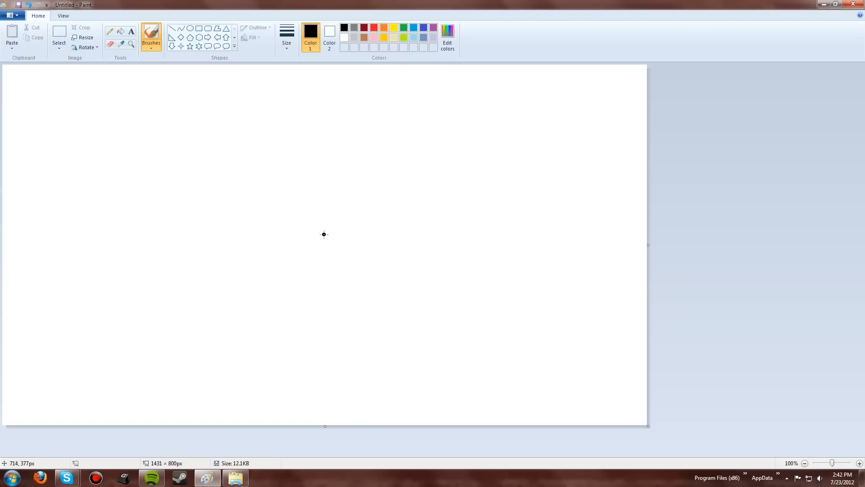
mouse_move(277, 175)
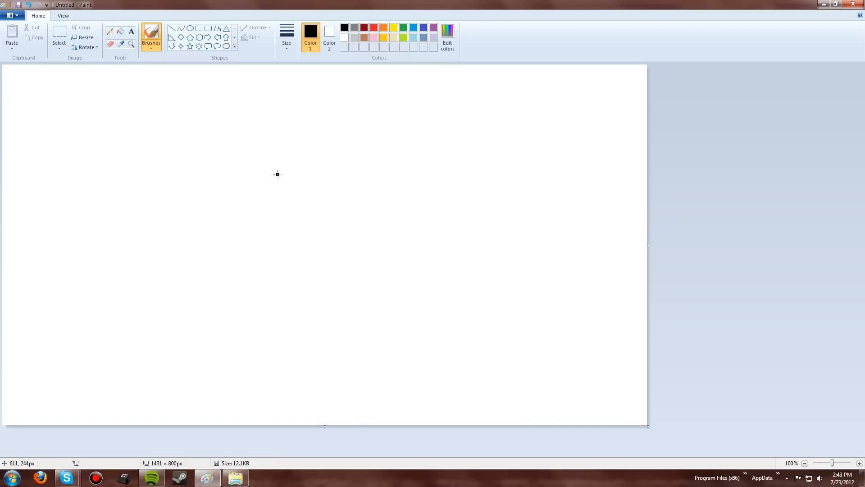
mouse_move(276, 174)
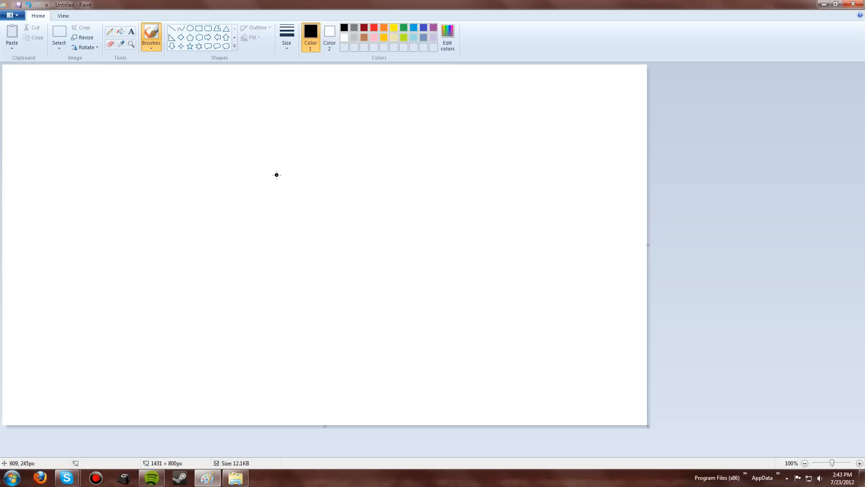
mouse_move(277, 200)
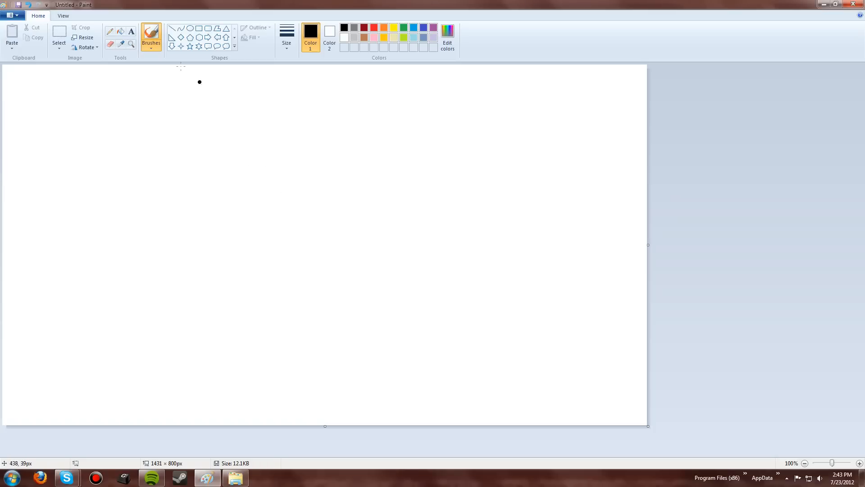
left_click(150, 36)
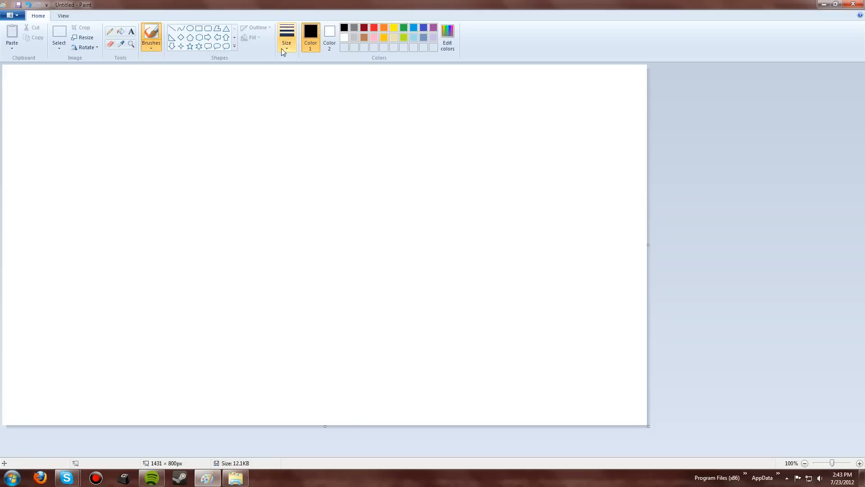
mouse_move(308, 214)
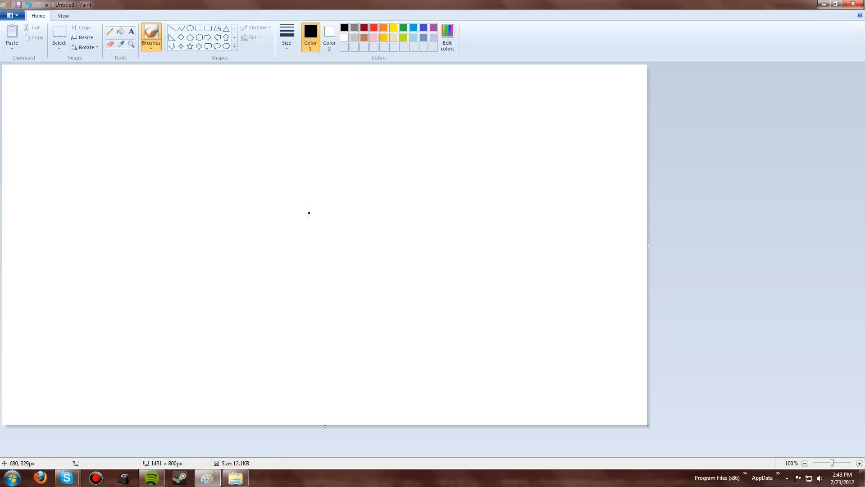
mouse_move(303, 220)
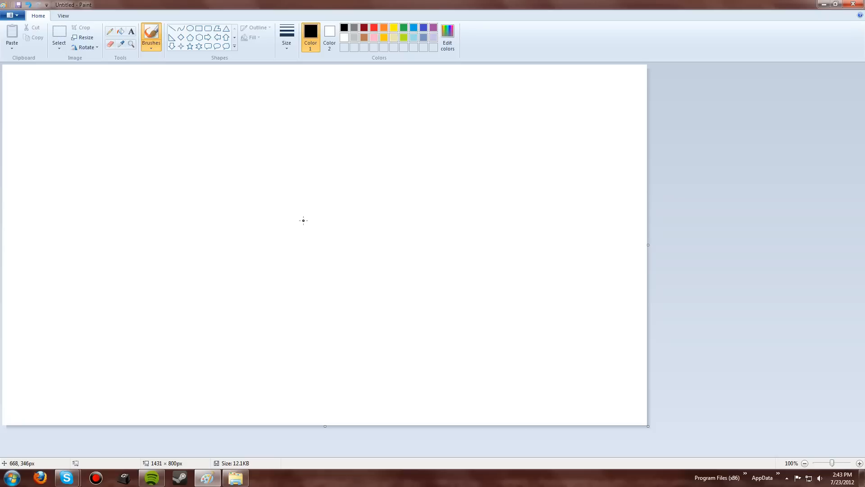
mouse_move(283, 213)
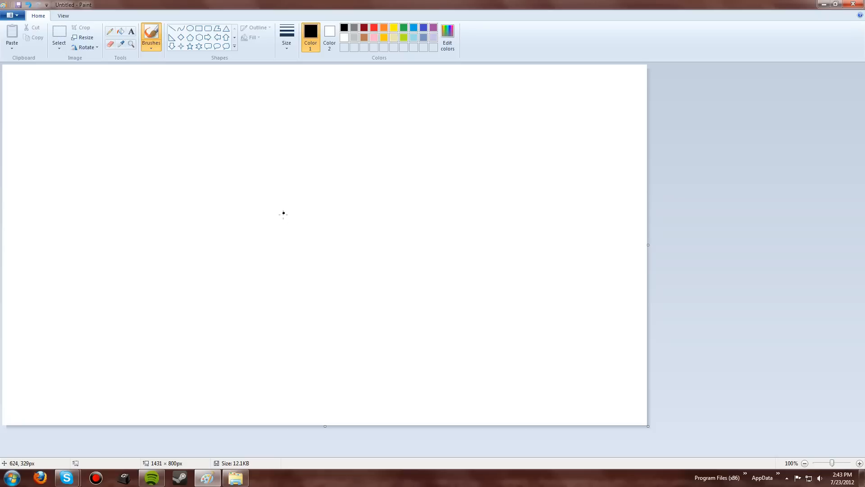
mouse_move(235, 199)
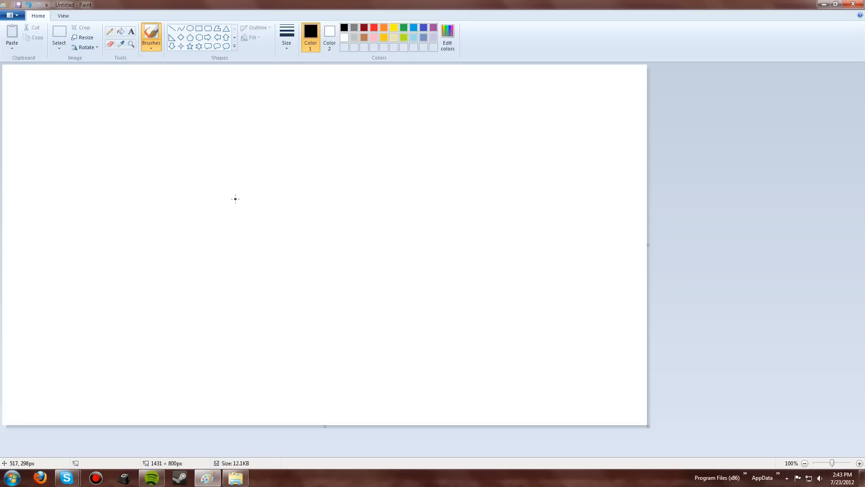
mouse_move(292, 212)
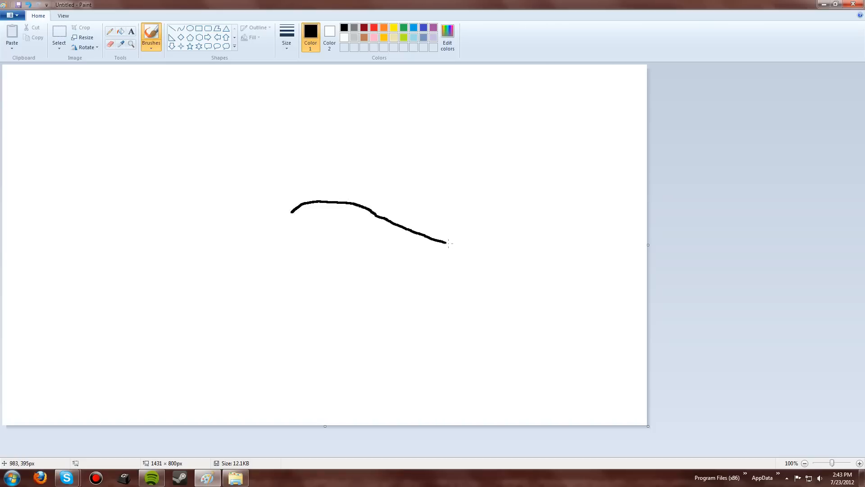
key("ctrl+z")
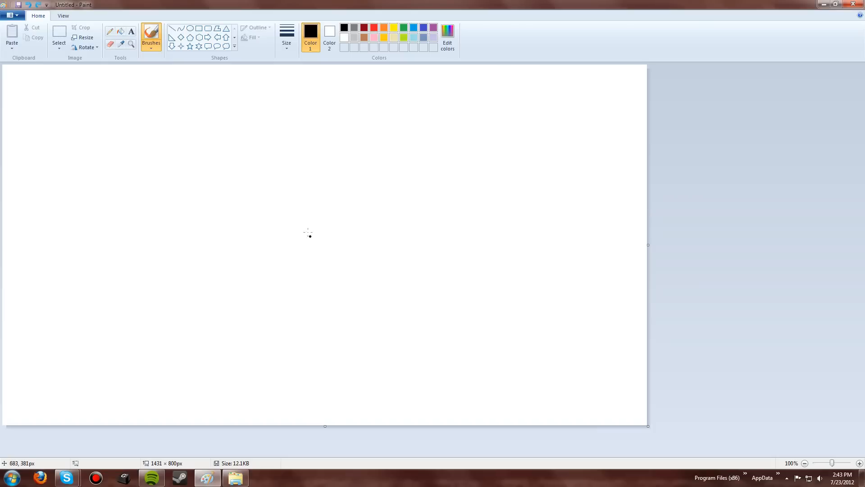
mouse_move(307, 215)
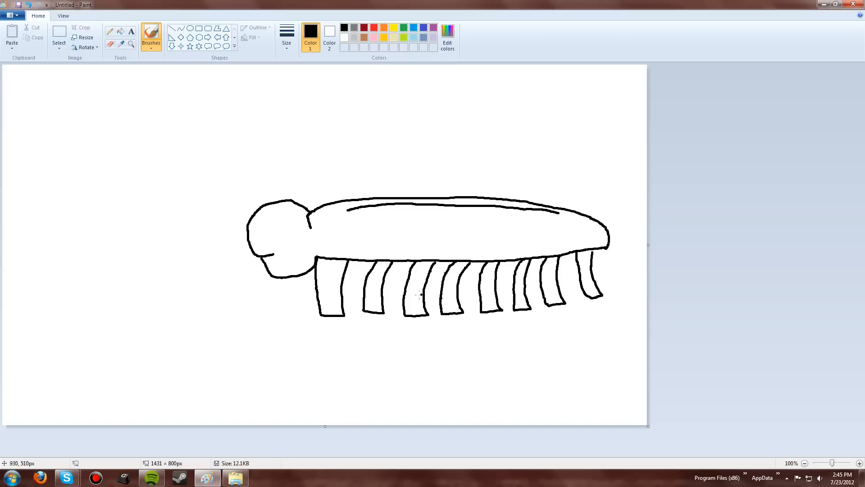
mouse_move(239, 246)
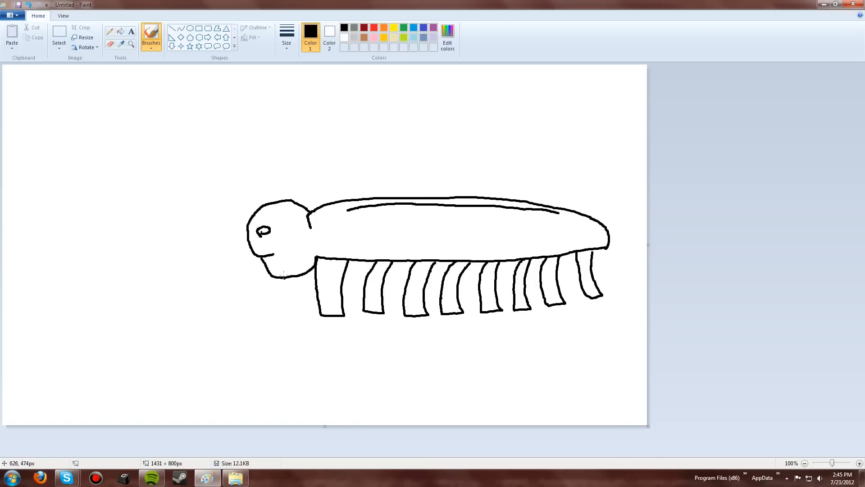
mouse_move(281, 253)
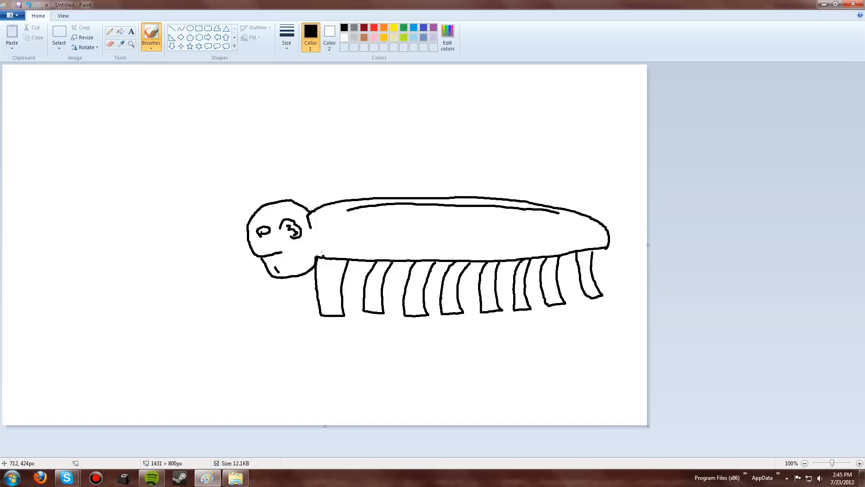
mouse_move(450, 239)
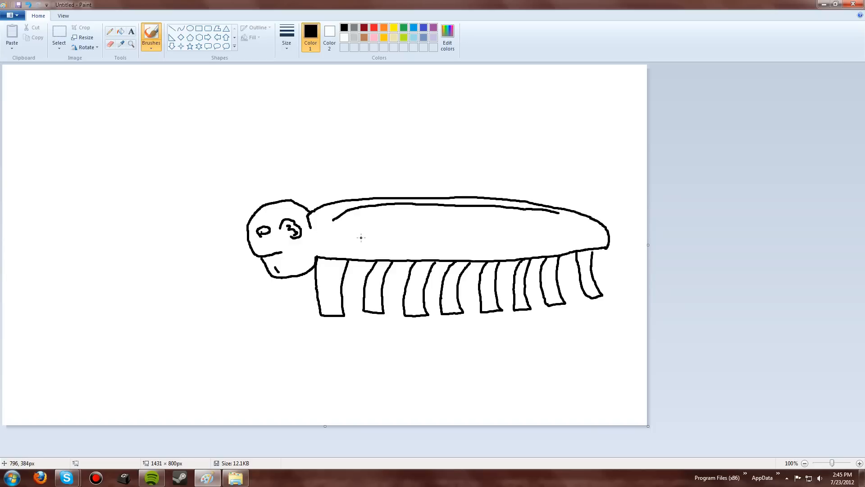
mouse_move(392, 212)
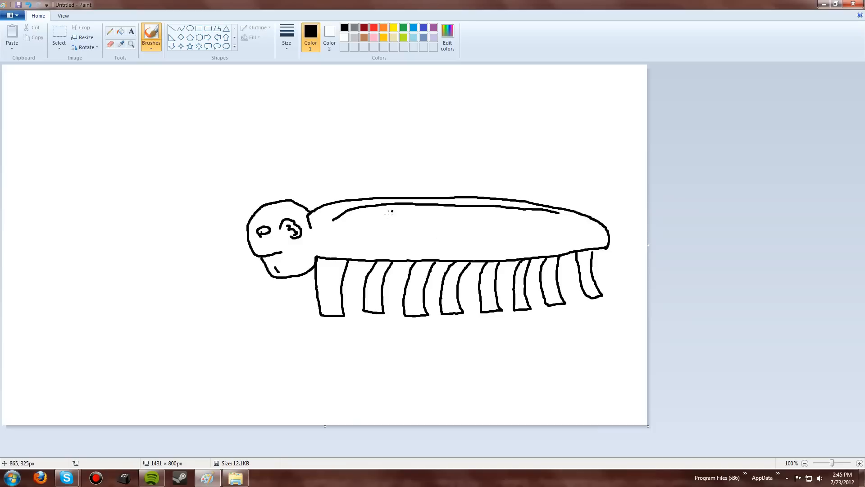
mouse_move(371, 217)
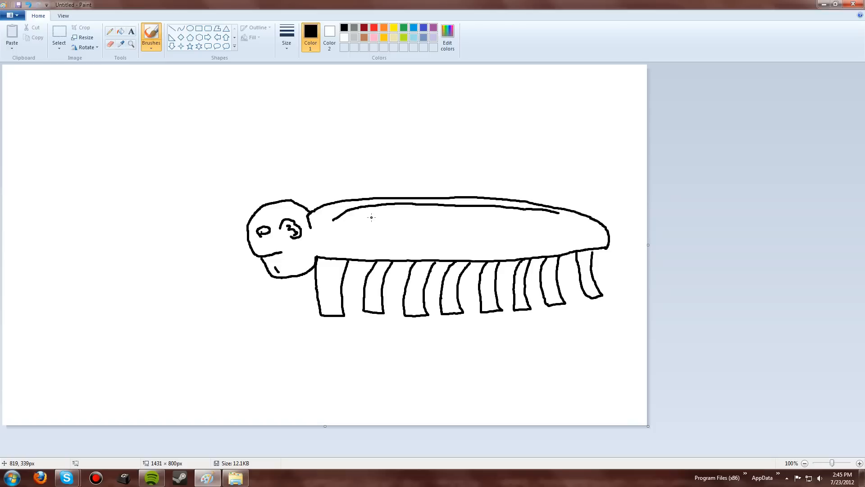
mouse_move(370, 216)
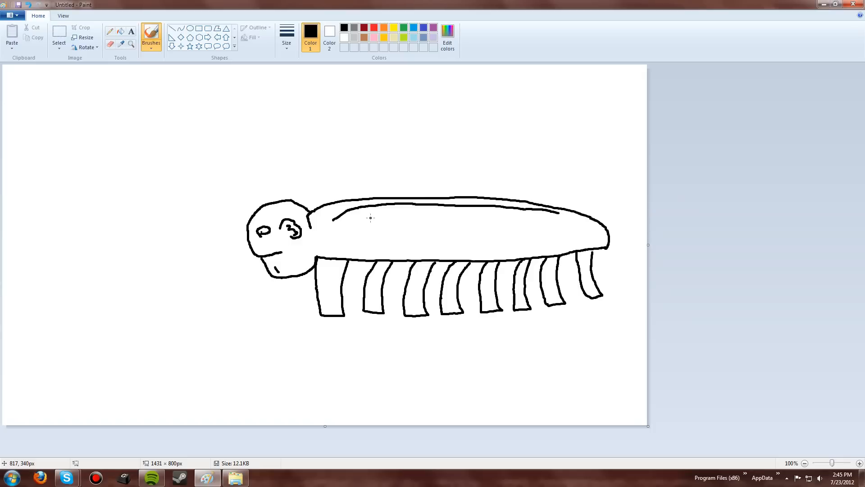
mouse_move(339, 200)
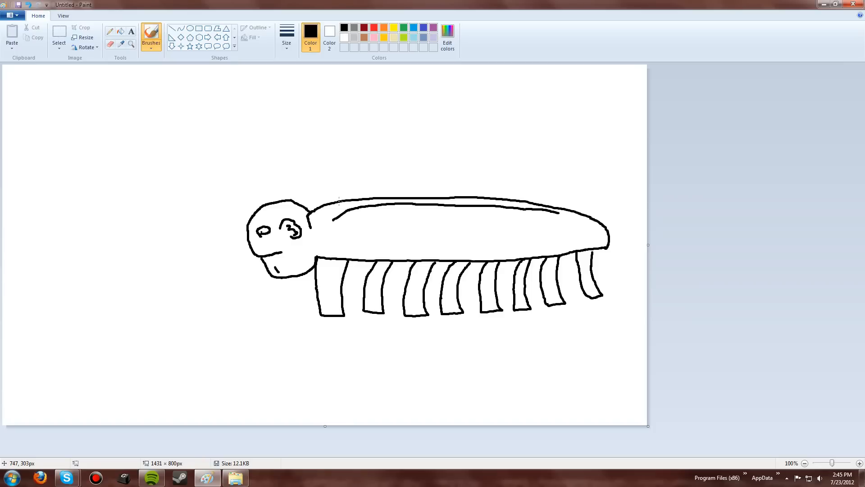
mouse_move(333, 202)
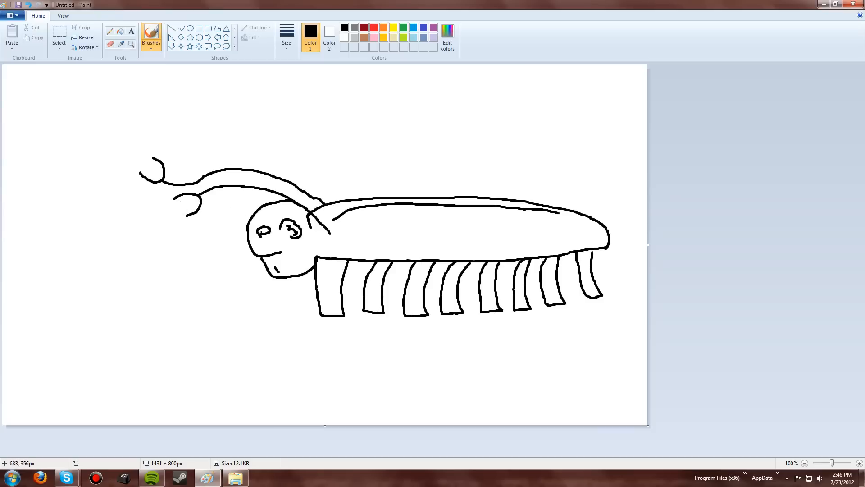
mouse_move(595, 253)
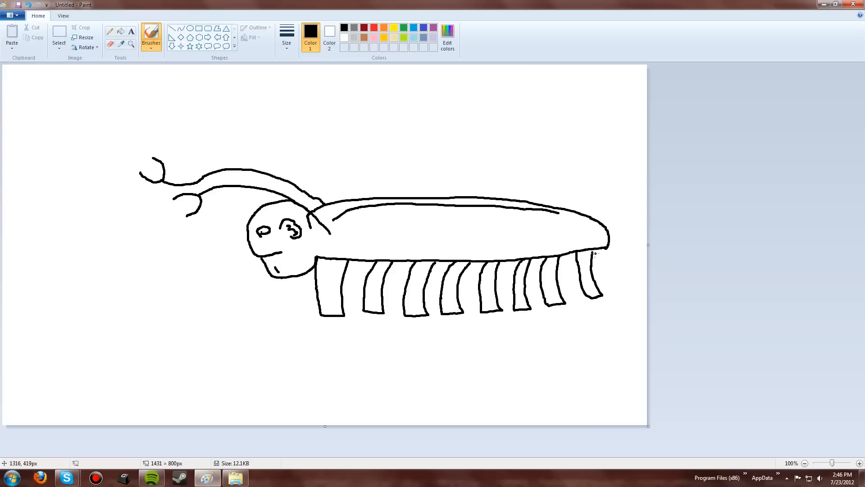
mouse_move(592, 252)
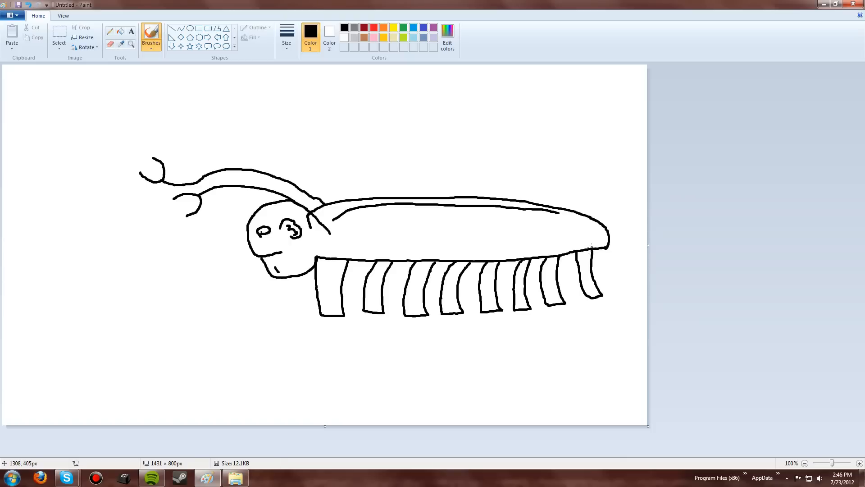
mouse_move(221, 201)
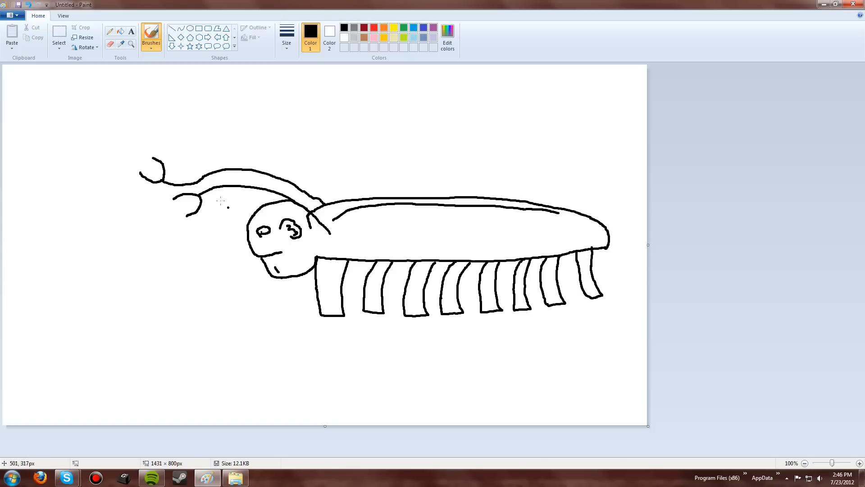
mouse_move(306, 215)
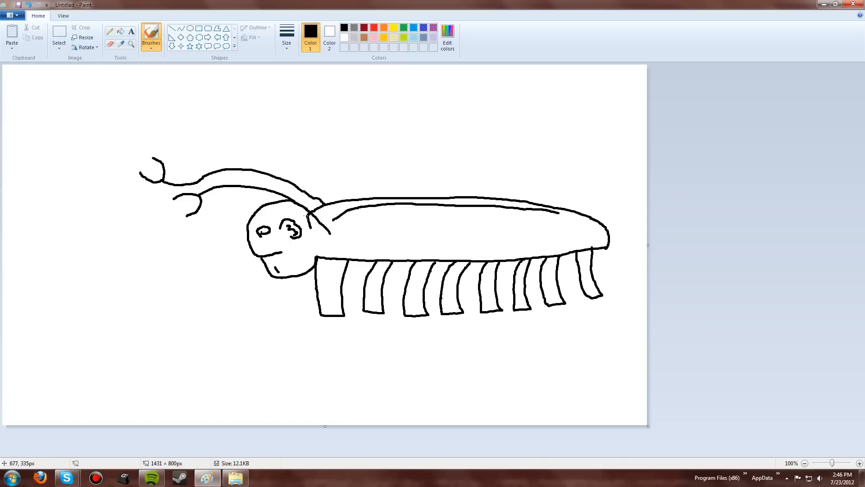
mouse_move(192, 192)
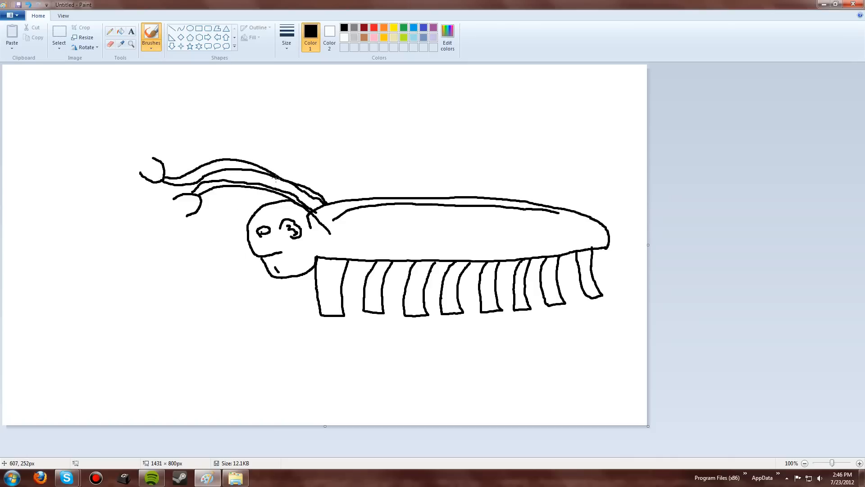
mouse_move(269, 175)
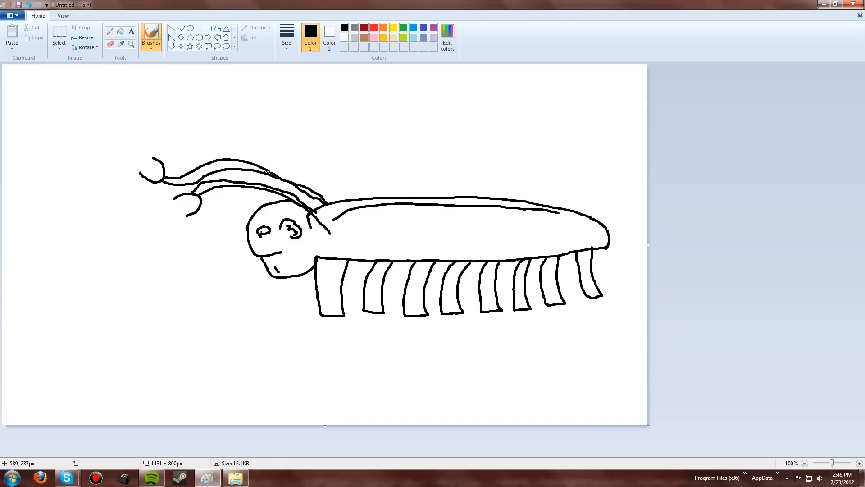
mouse_move(450, 255)
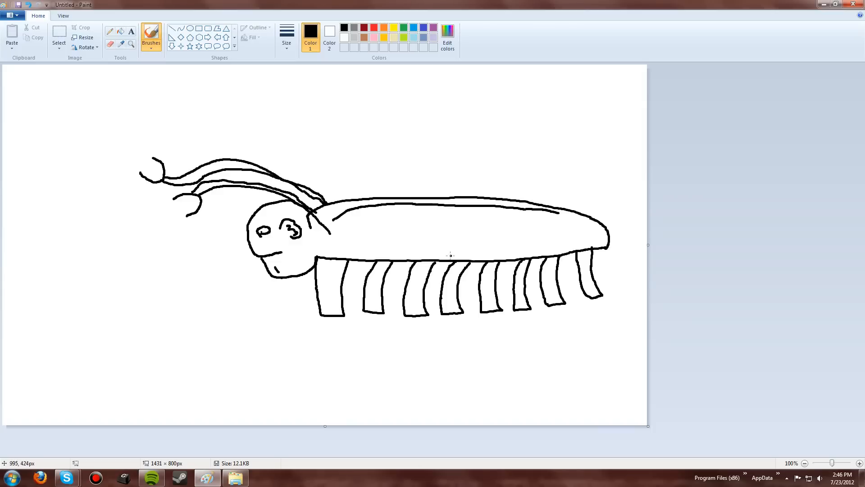
mouse_move(595, 250)
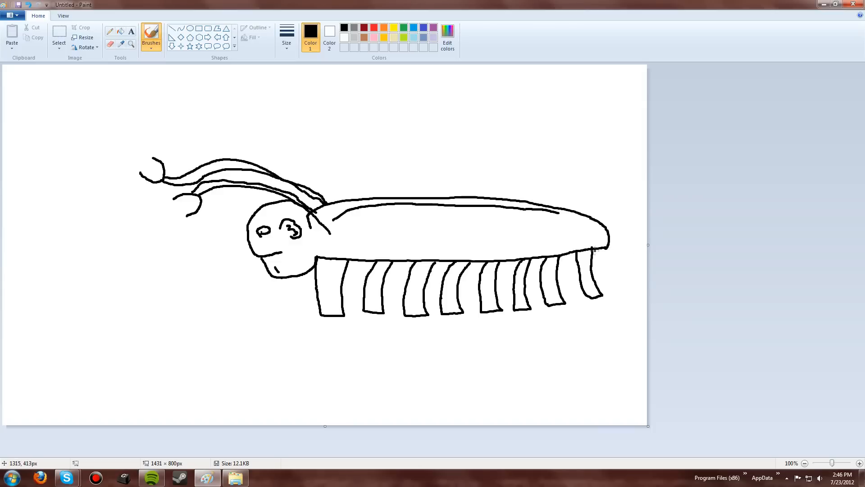
mouse_move(452, 238)
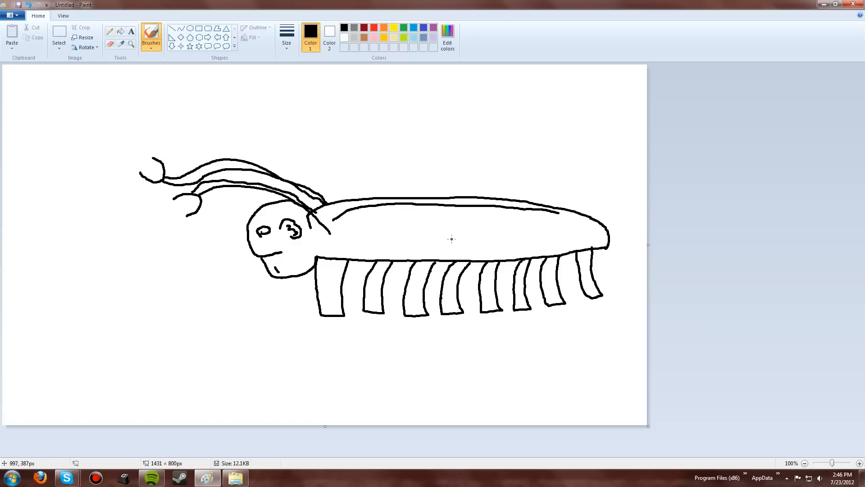
mouse_move(343, 235)
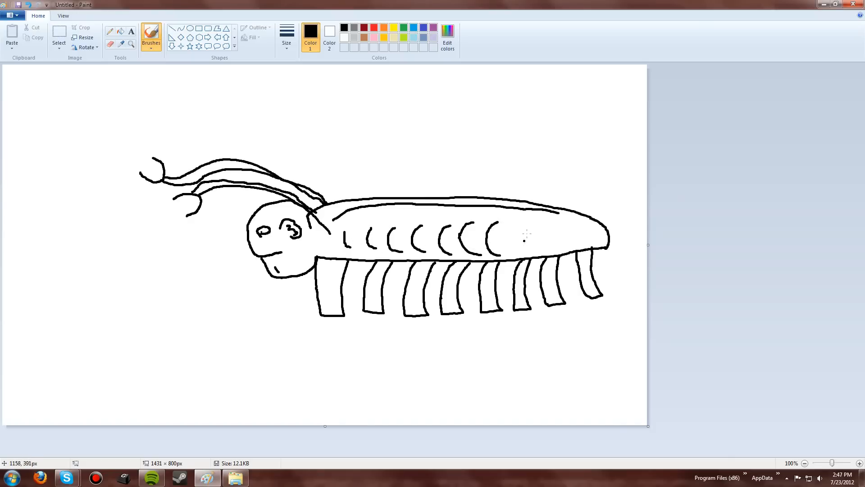
mouse_move(317, 254)
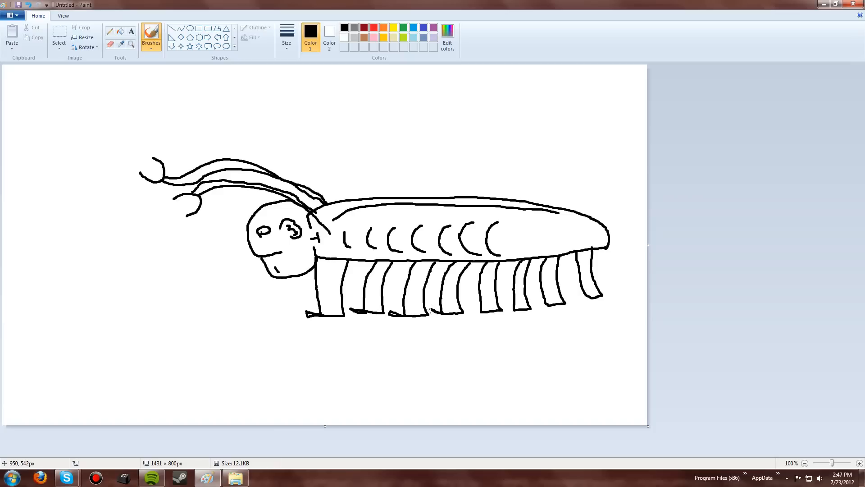
mouse_move(477, 310)
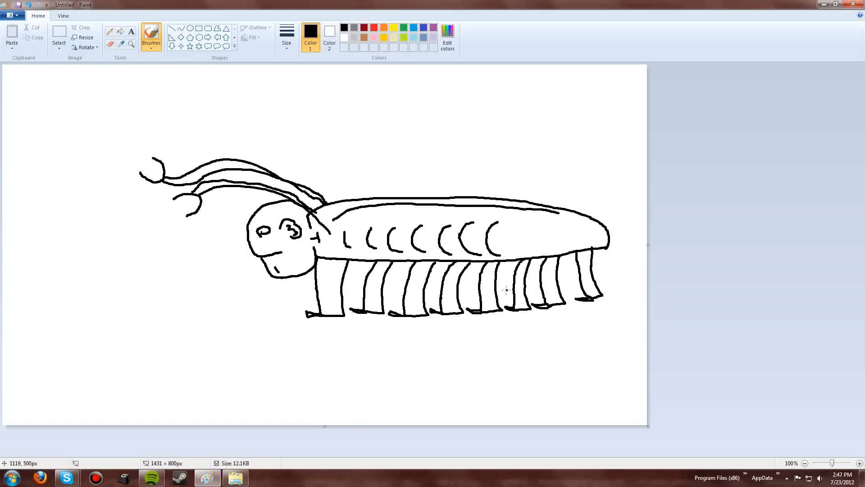
mouse_move(492, 307)
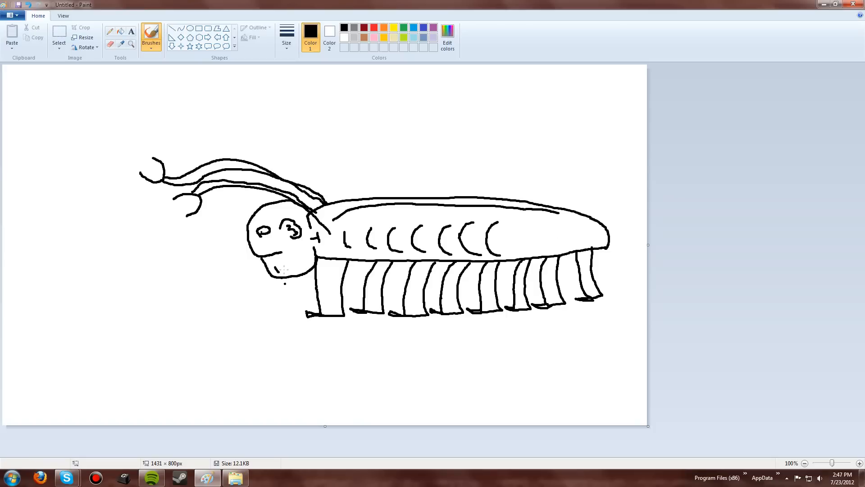
mouse_move(262, 247)
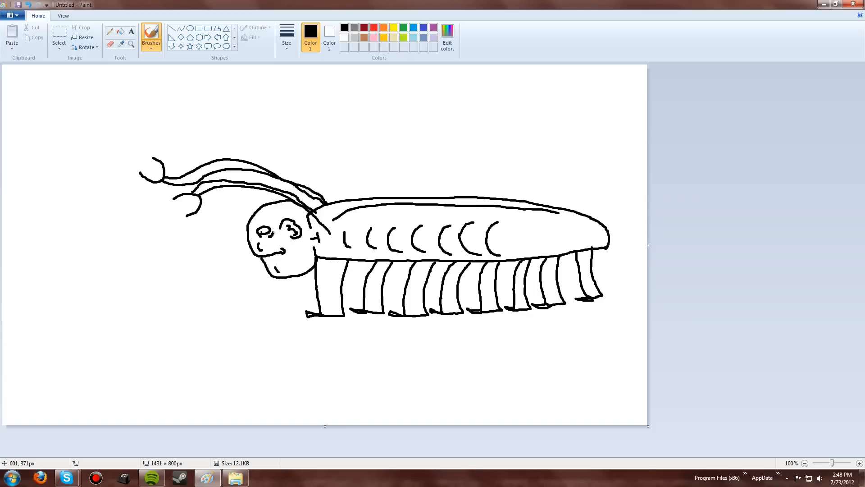
mouse_move(292, 246)
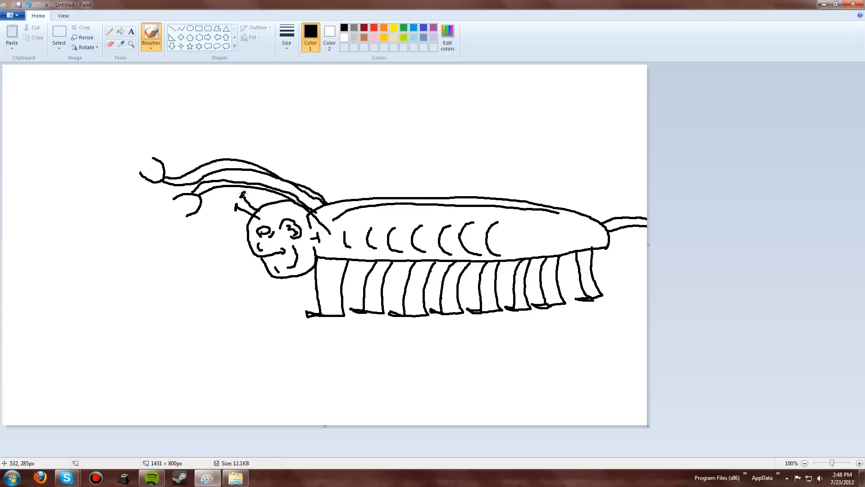
mouse_move(392, 297)
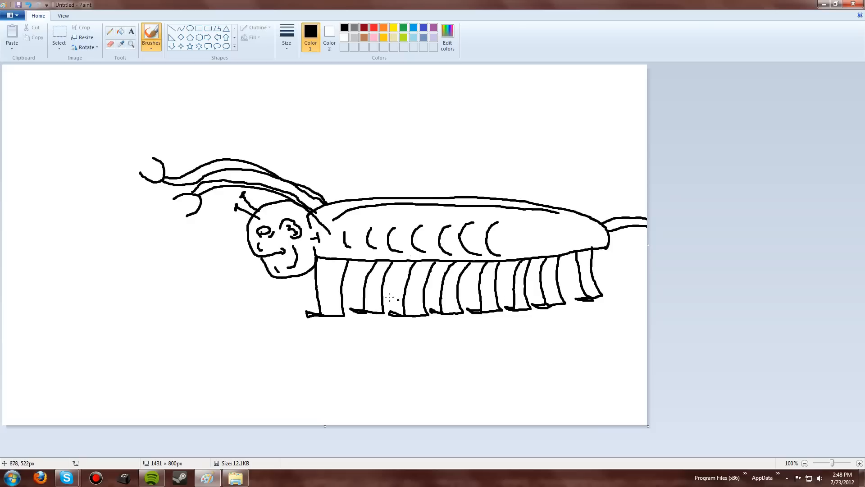
- Pick red as the colour for filling the lobster outline
left_click(373, 27)
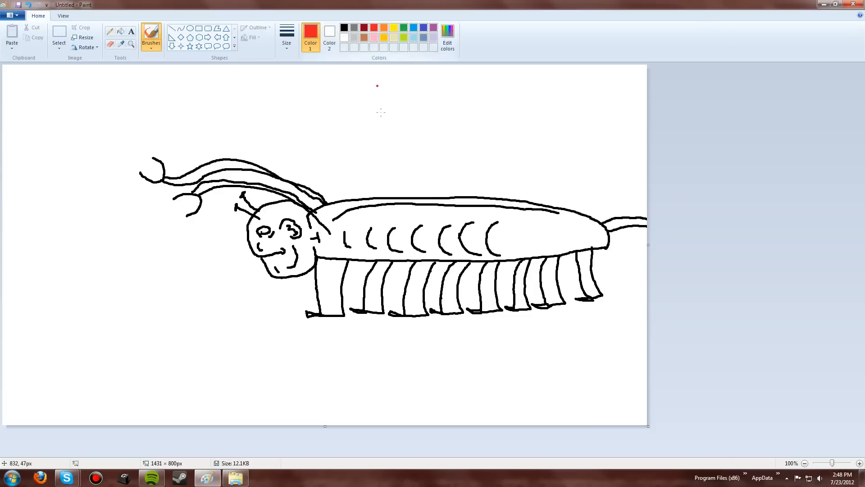
mouse_move(295, 123)
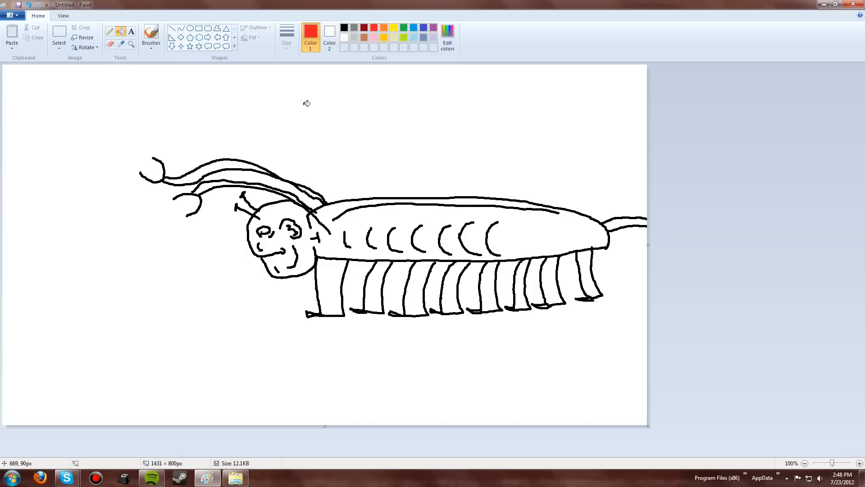
mouse_move(523, 215)
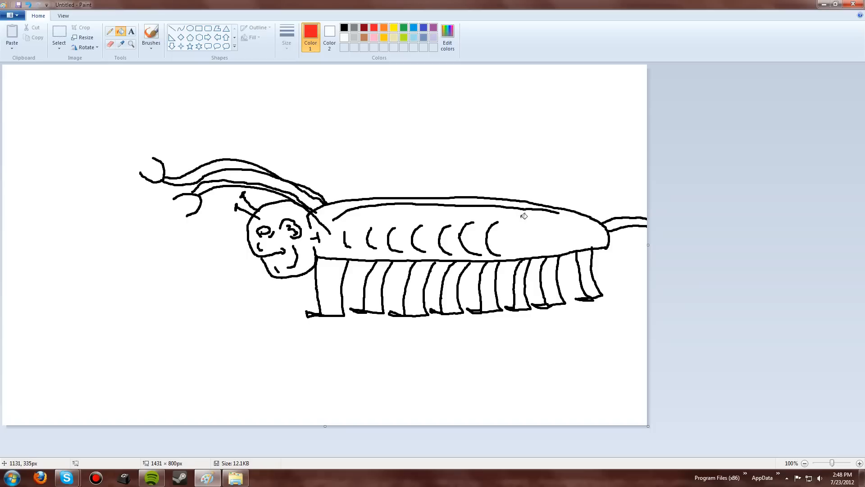
mouse_move(251, 72)
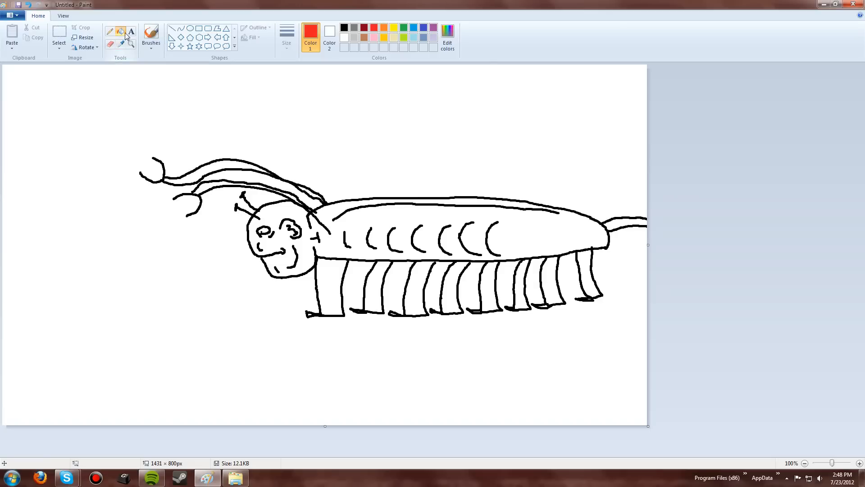
mouse_move(121, 35)
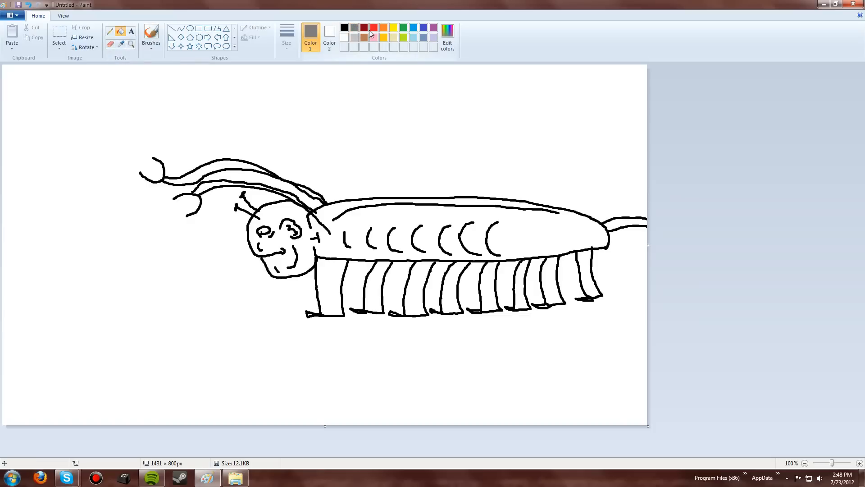
left_click(373, 28)
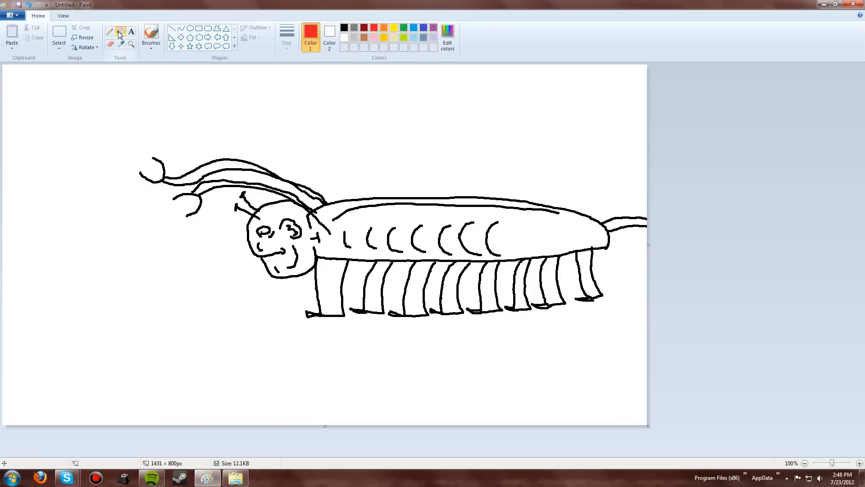
mouse_move(119, 31)
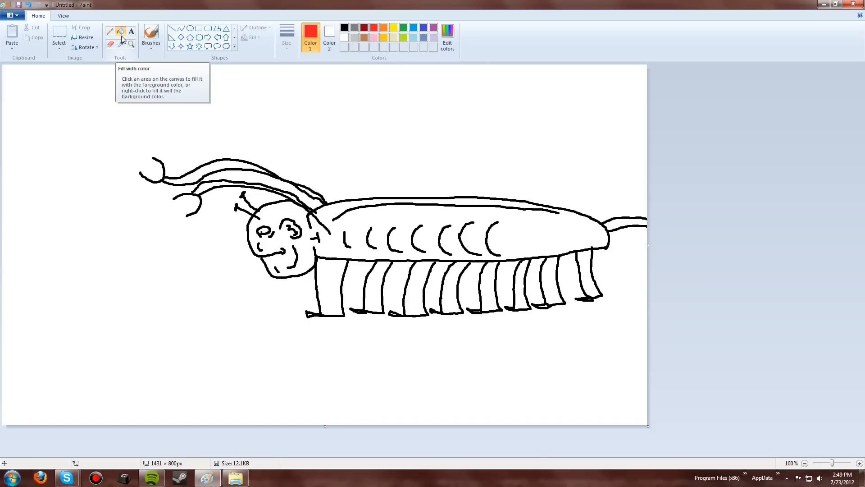
mouse_move(289, 129)
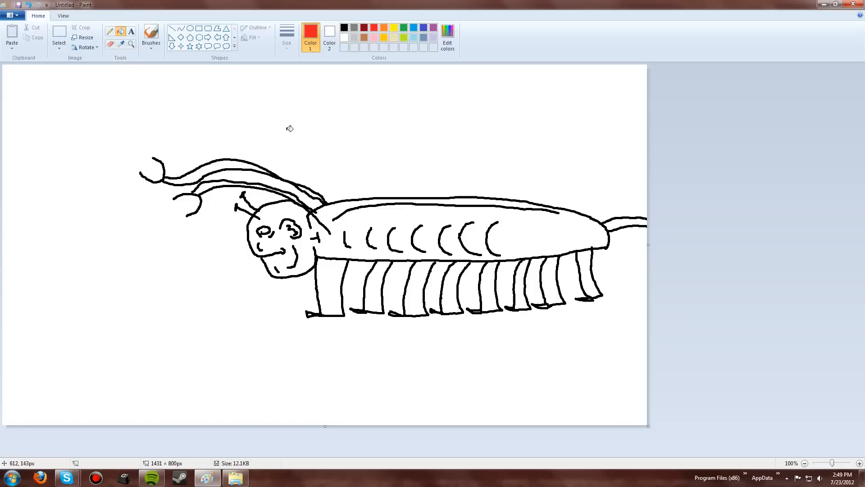
mouse_move(454, 157)
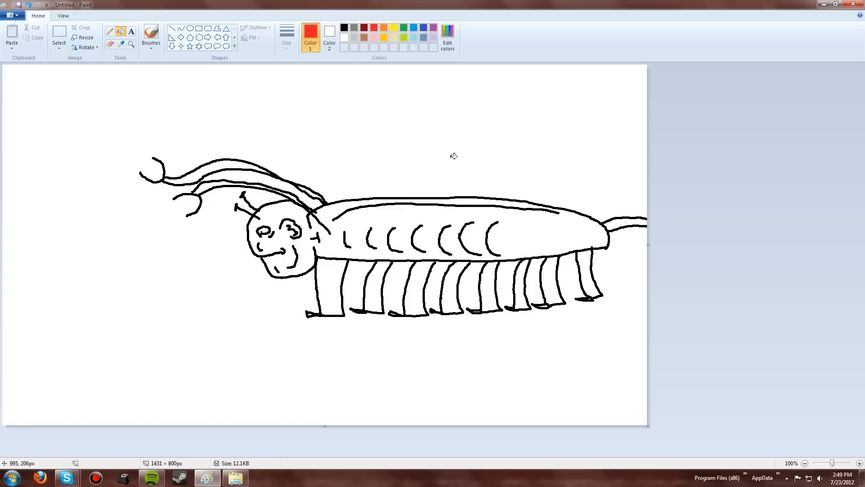
mouse_move(476, 208)
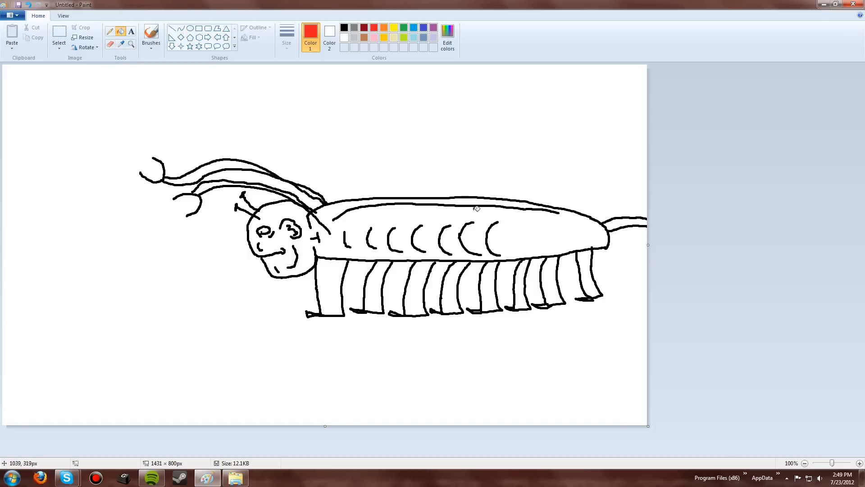
mouse_move(451, 214)
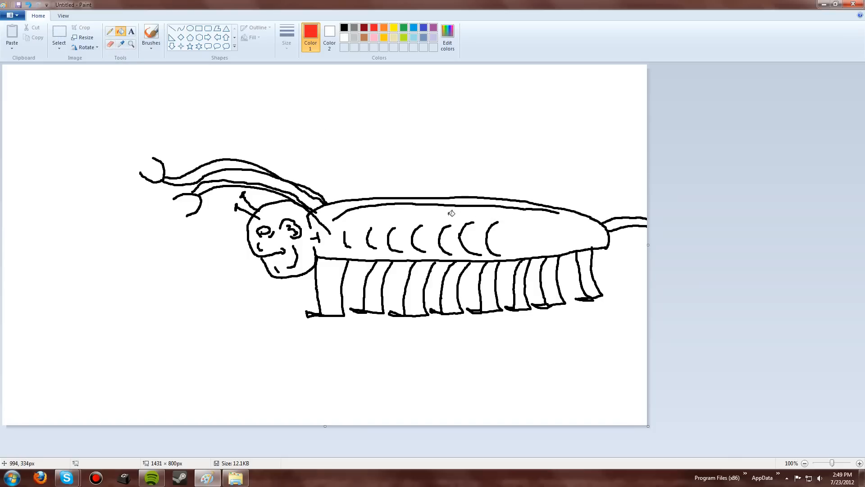
mouse_move(443, 214)
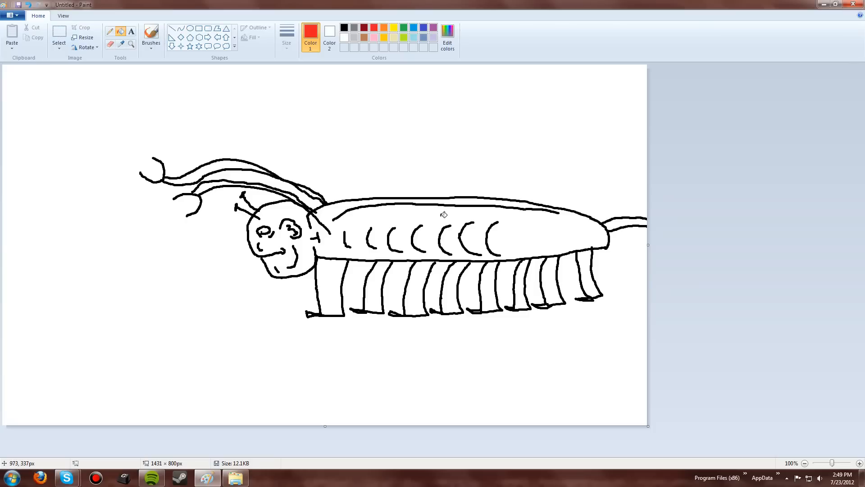
mouse_move(331, 250)
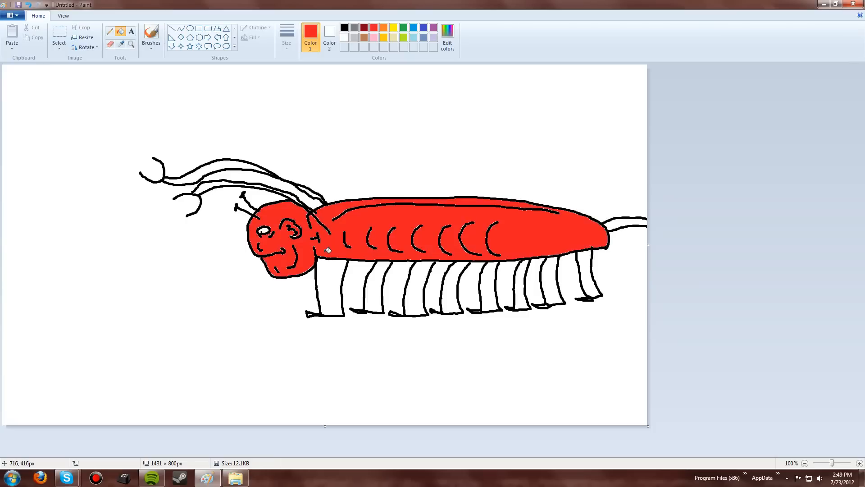
- Fill the lobster's legs solid red with the paint bucket
left_click(333, 271)
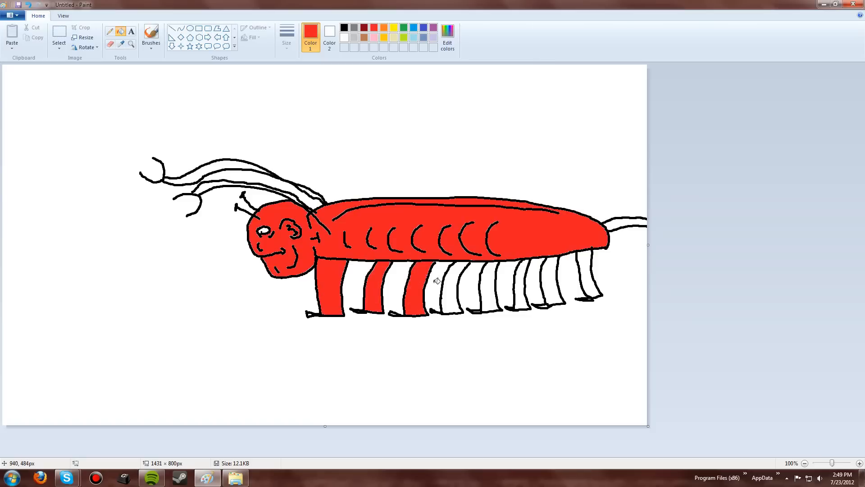
left_click(479, 281)
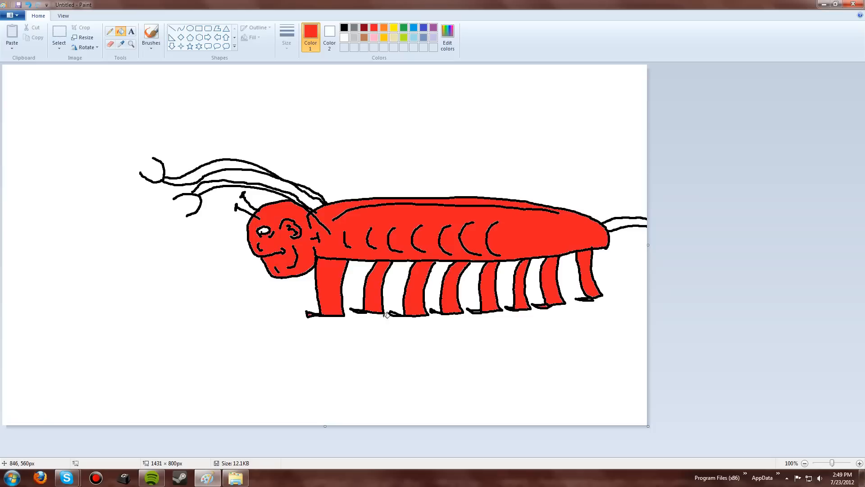
mouse_move(397, 312)
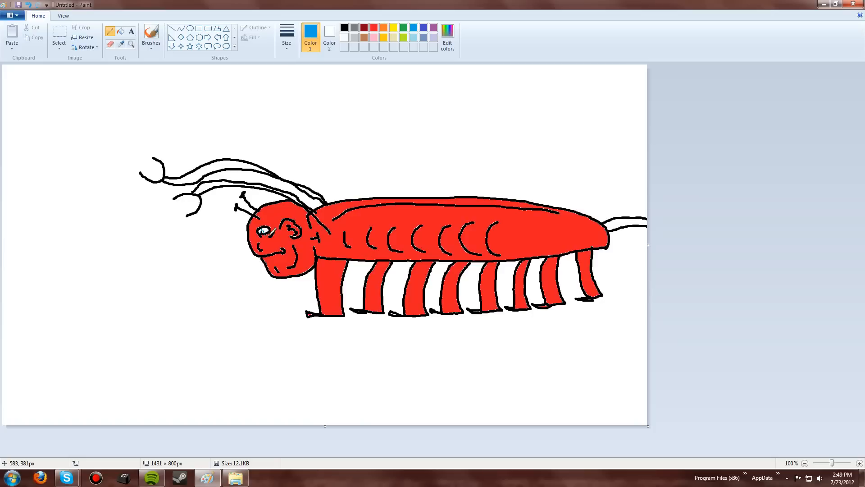
- Switch the fill colour back to red for the antennae and tail
left_click(286, 33)
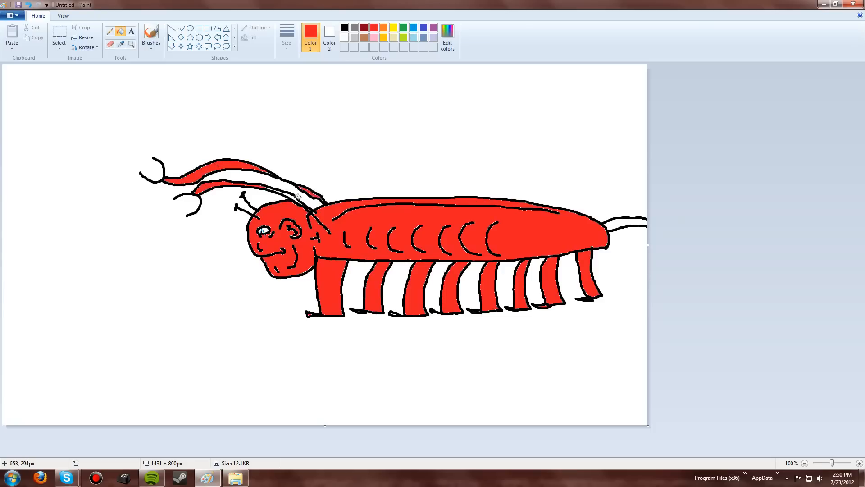
mouse_move(627, 221)
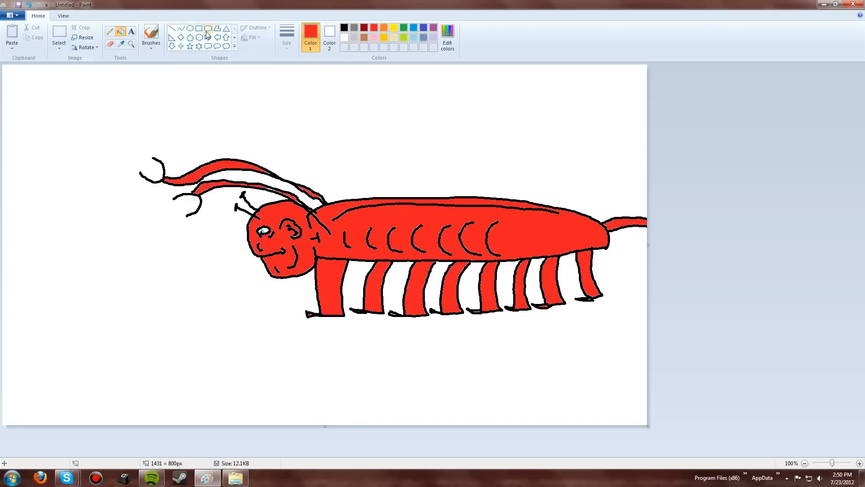
- Draw the claw with a thicker pencil in black, adding green marks near its tip
left_click(286, 36)
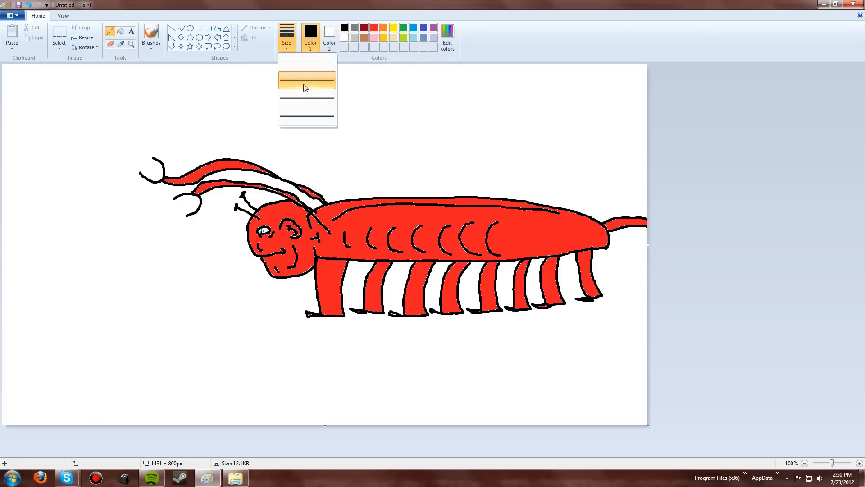
left_click(306, 77)
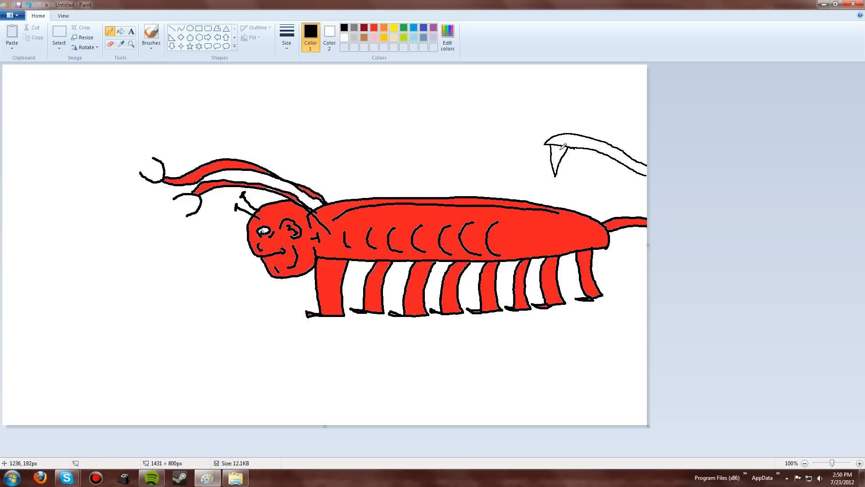
mouse_move(383, 112)
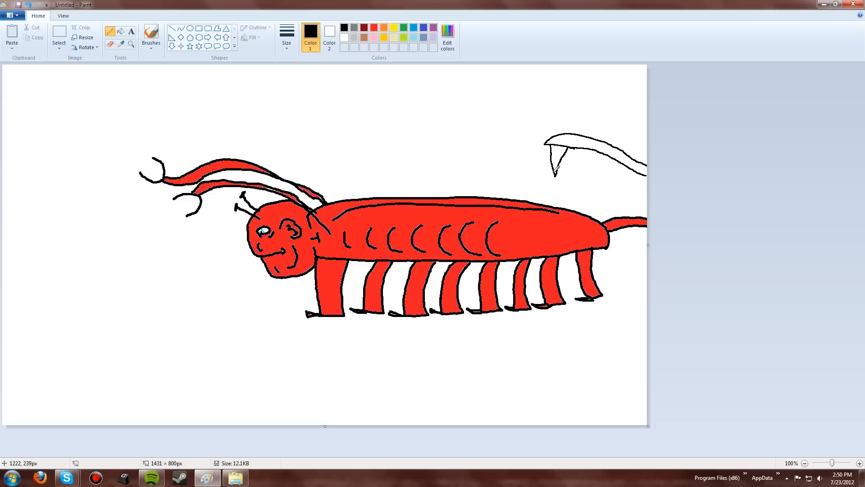
mouse_move(545, 159)
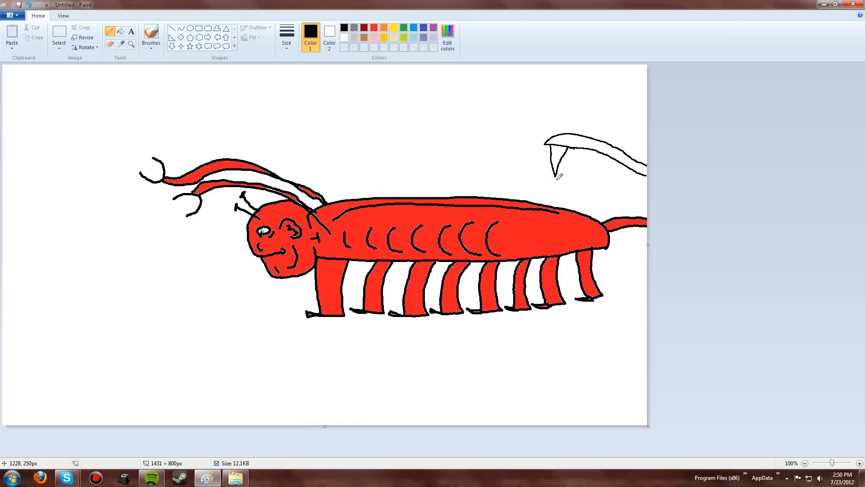
mouse_move(558, 183)
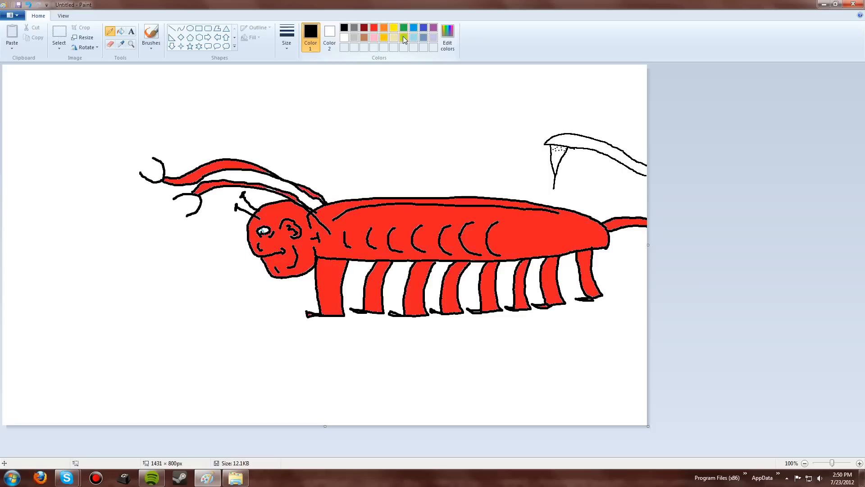
left_click(403, 28)
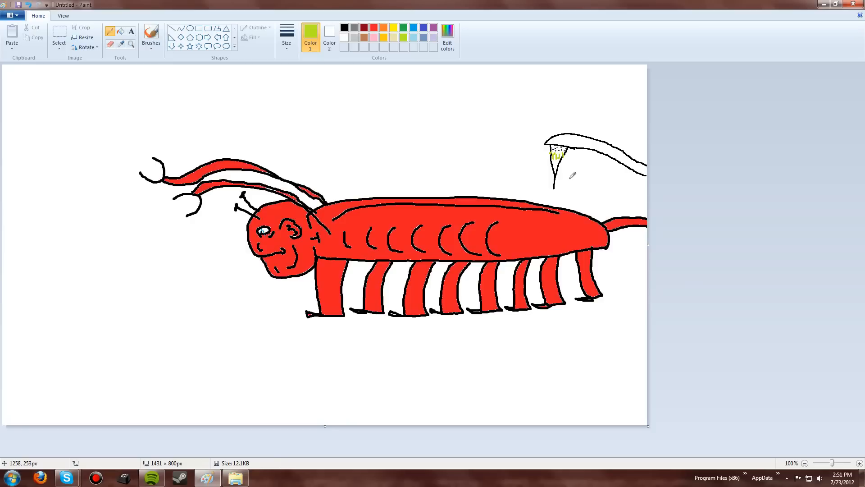
mouse_move(546, 173)
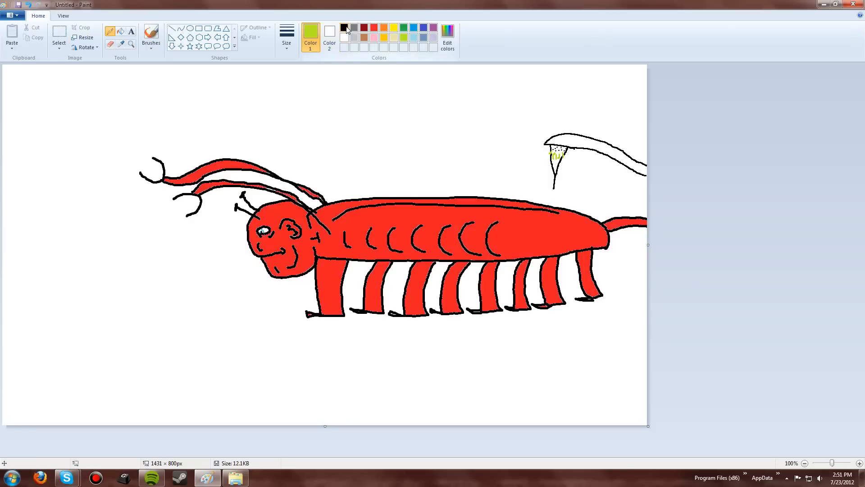
left_click(343, 28)
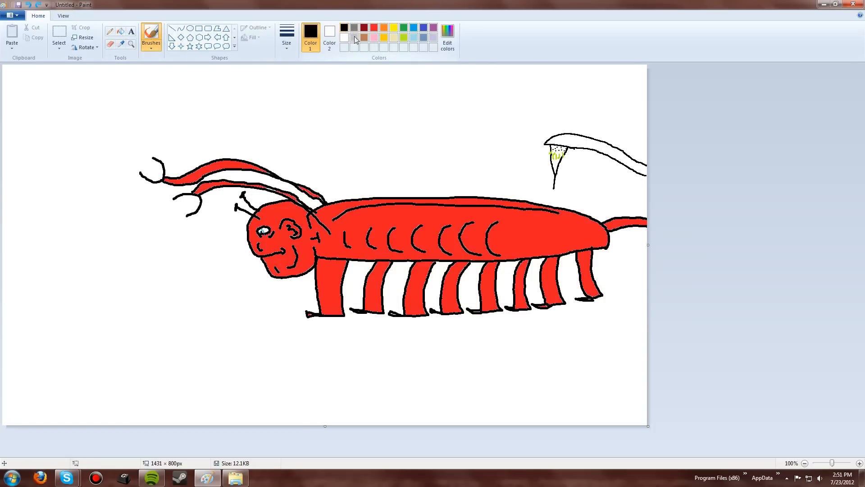
mouse_move(646, 176)
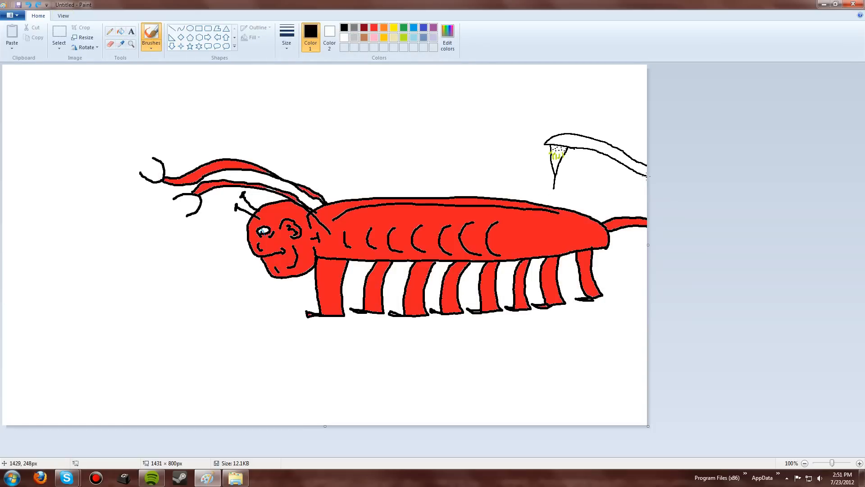
mouse_move(116, 42)
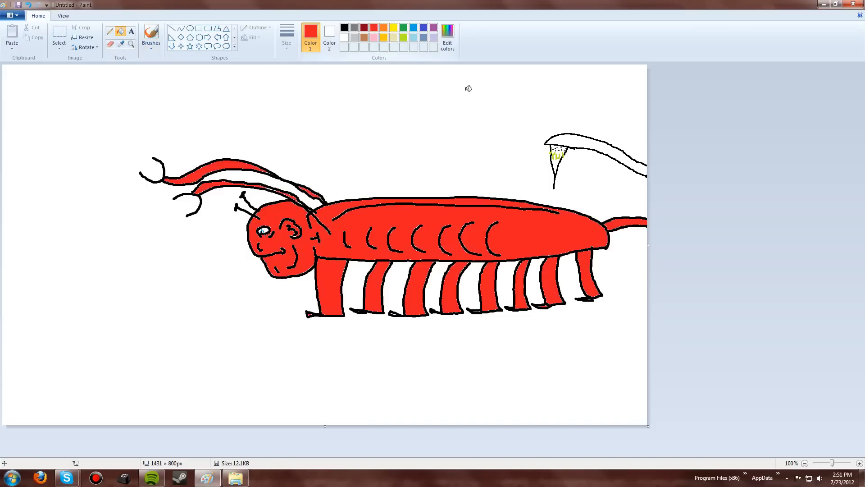
- Fill the top-right claw red and pick brown for the ground band
left_click(590, 138)
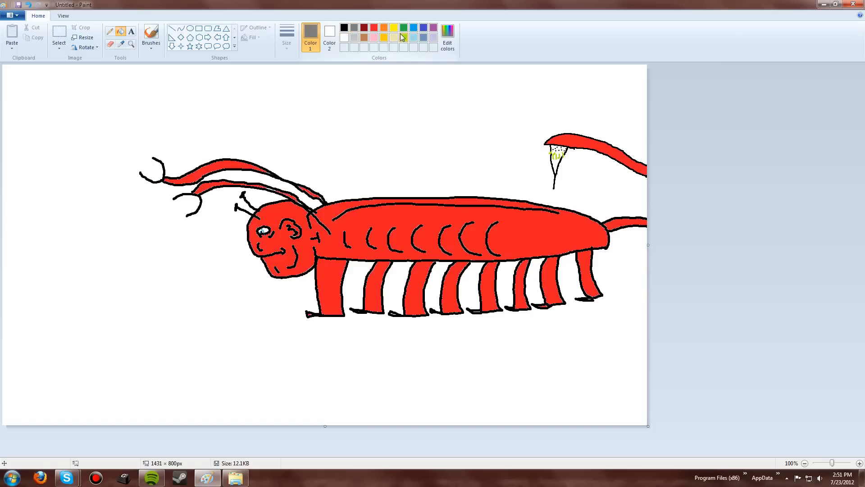
mouse_move(357, 39)
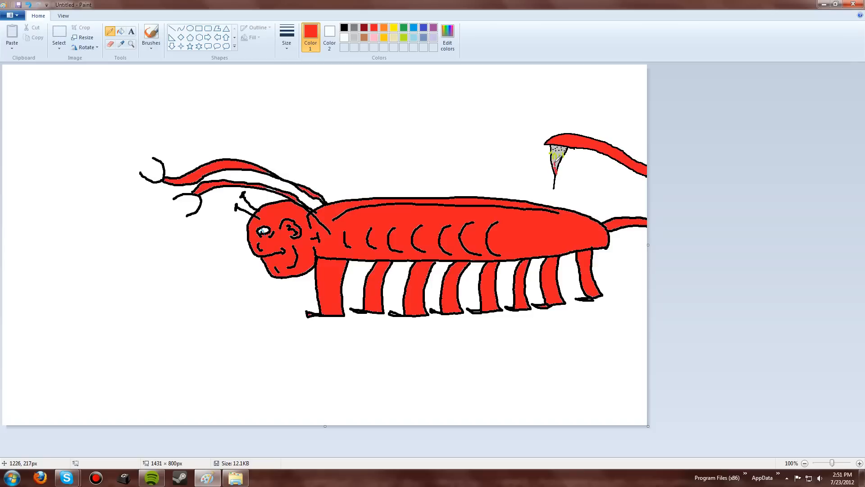
mouse_move(254, 329)
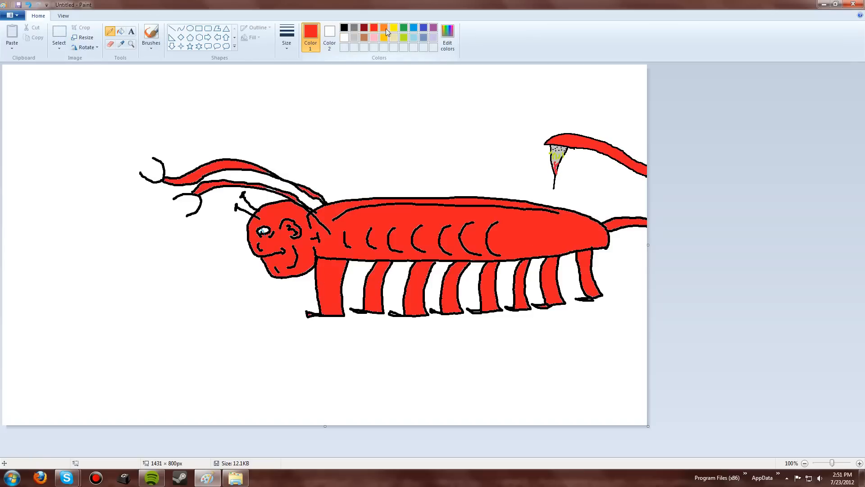
left_click(329, 31)
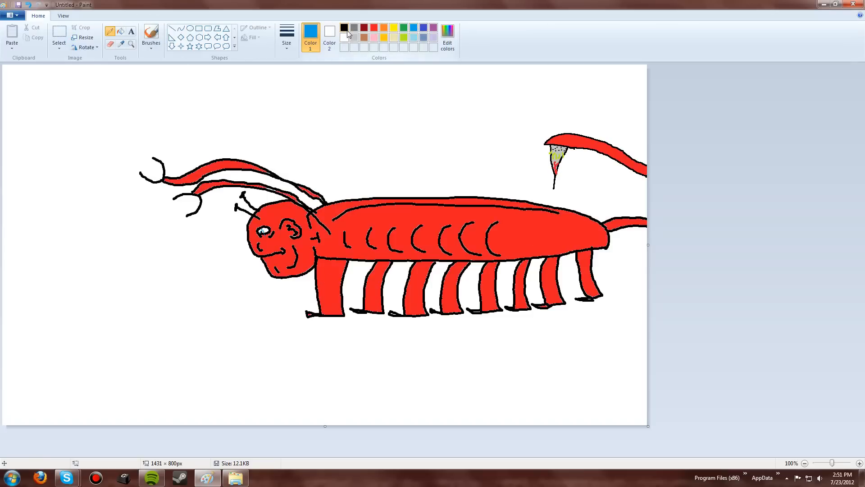
left_click(343, 28)
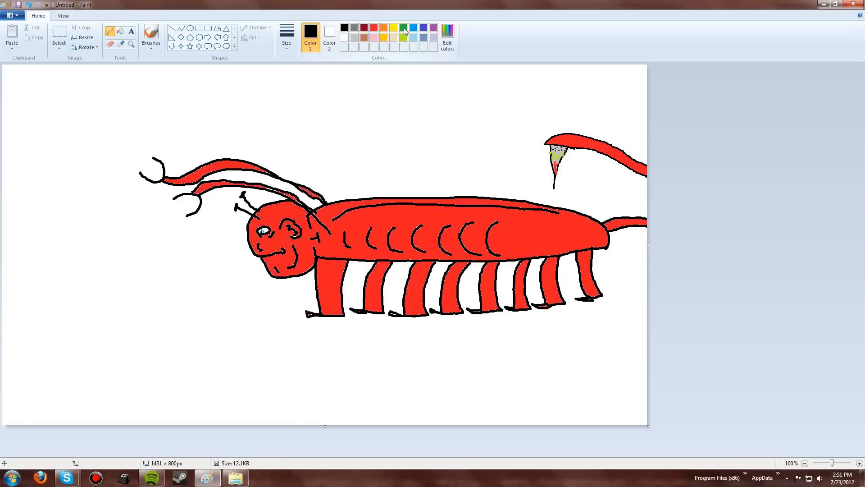
left_click(403, 28)
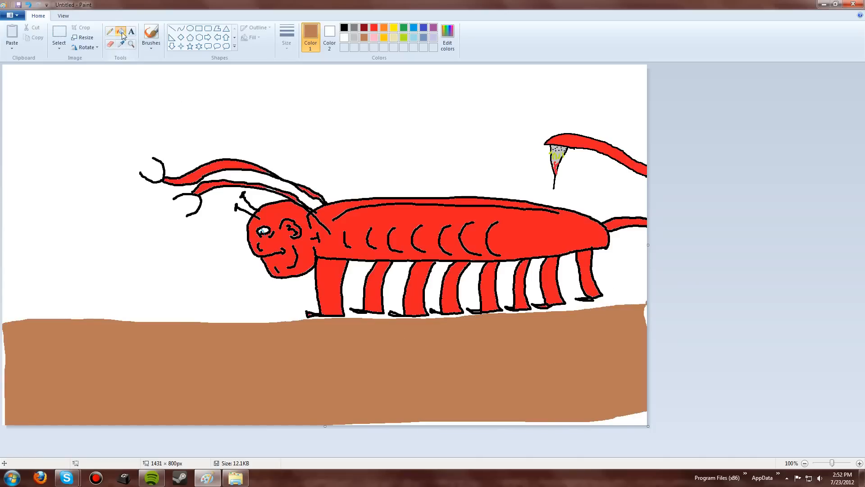
- Choose green and the pencil to scribble grass along the ground line
left_click(403, 27)
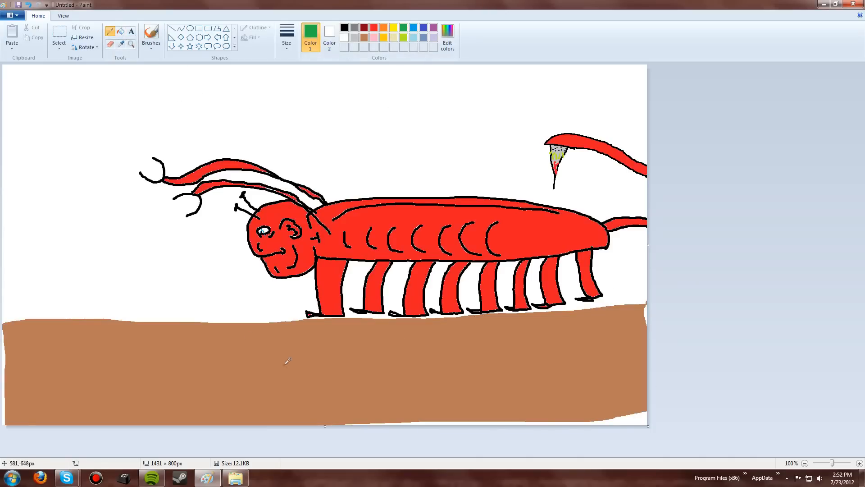
left_click(287, 35)
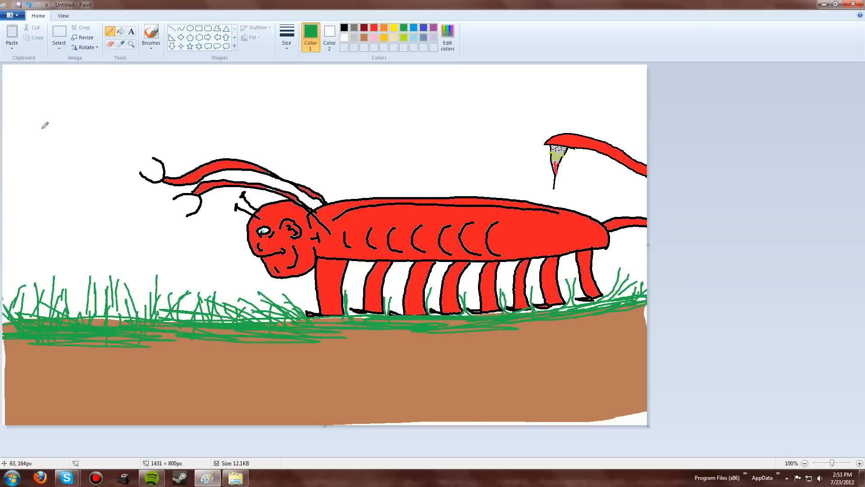
- Write a black signature in the top-left corner
left_click(343, 28)
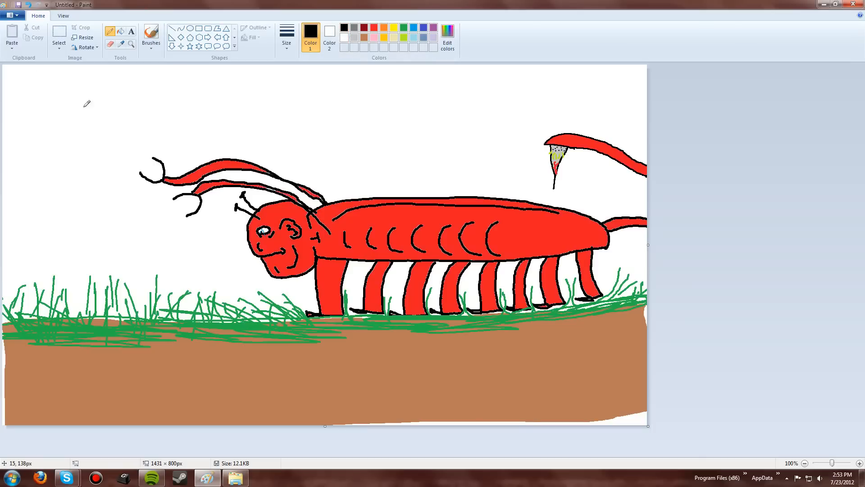
mouse_move(33, 87)
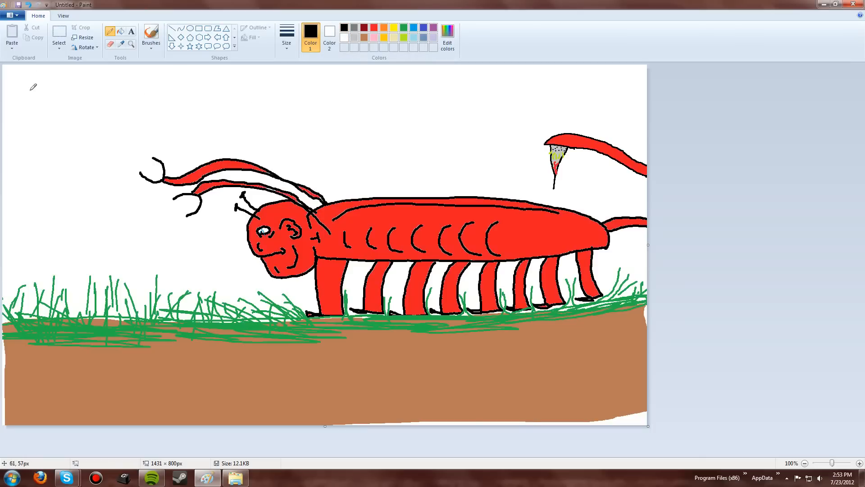
left_click_drag(32, 83, 78, 83)
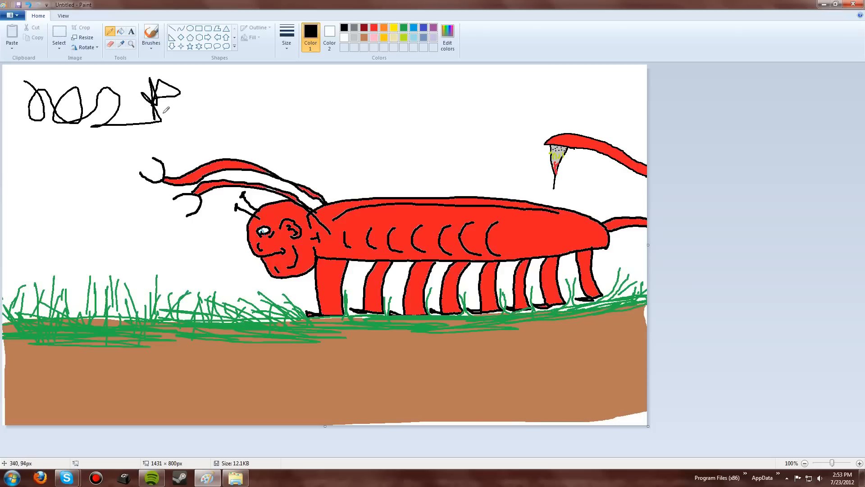
left_click_drag(160, 115, 199, 127)
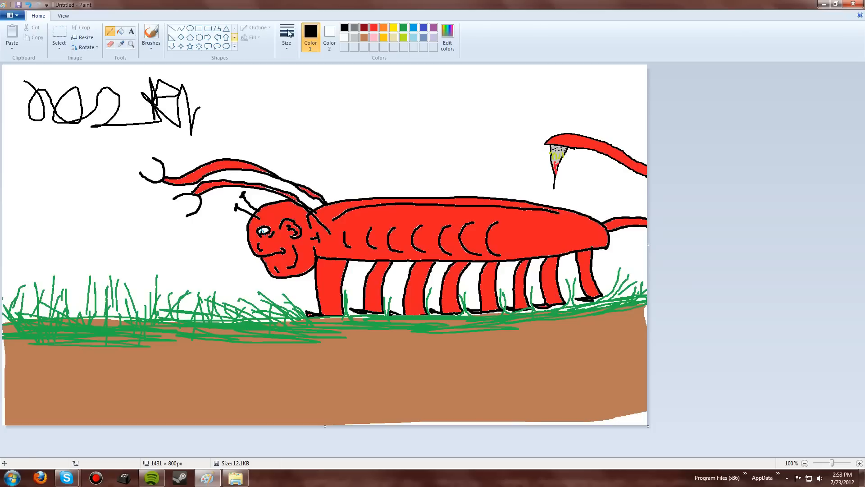
- Draw brown mountain ridges and peaks across the background behind the lobster
left_click(363, 38)
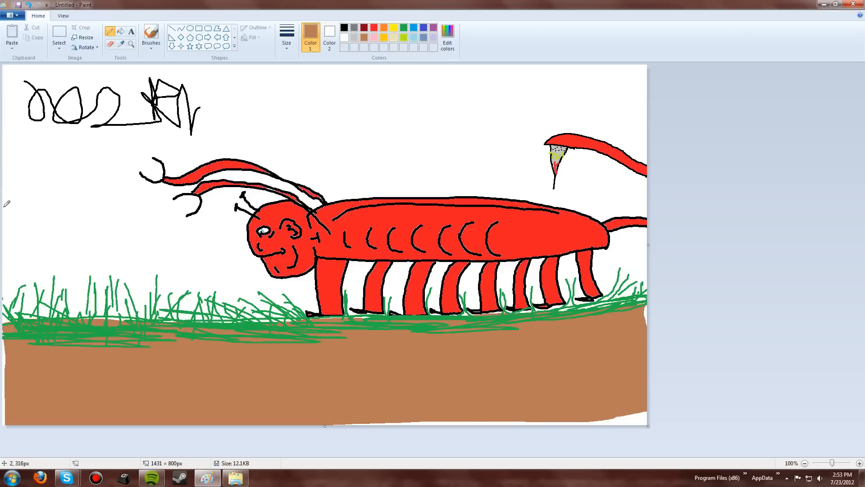
left_click_drag(169, 131, 2, 200)
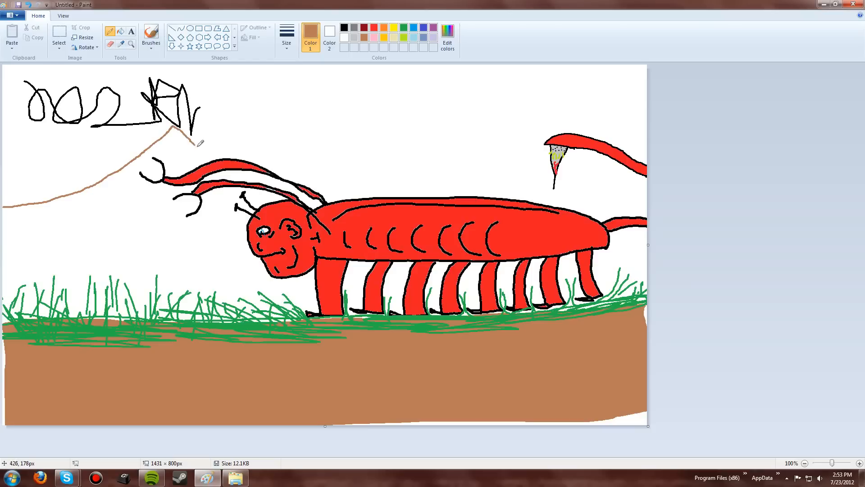
left_click_drag(198, 144, 314, 65)
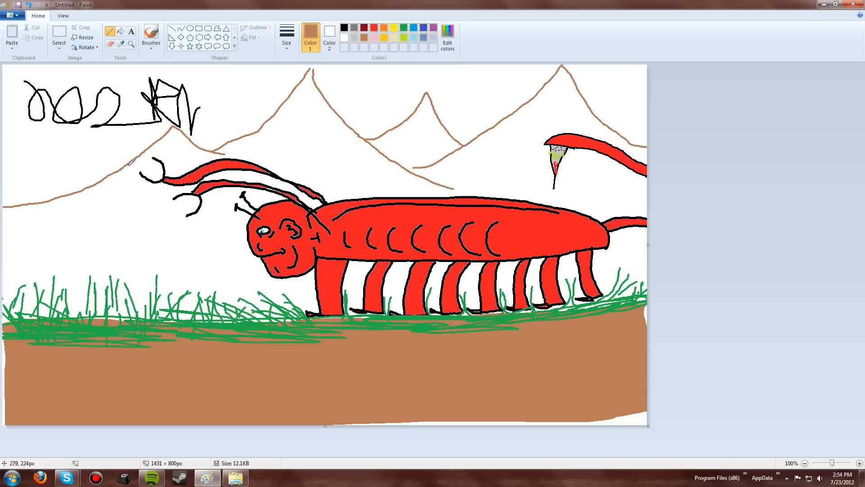
mouse_move(309, 157)
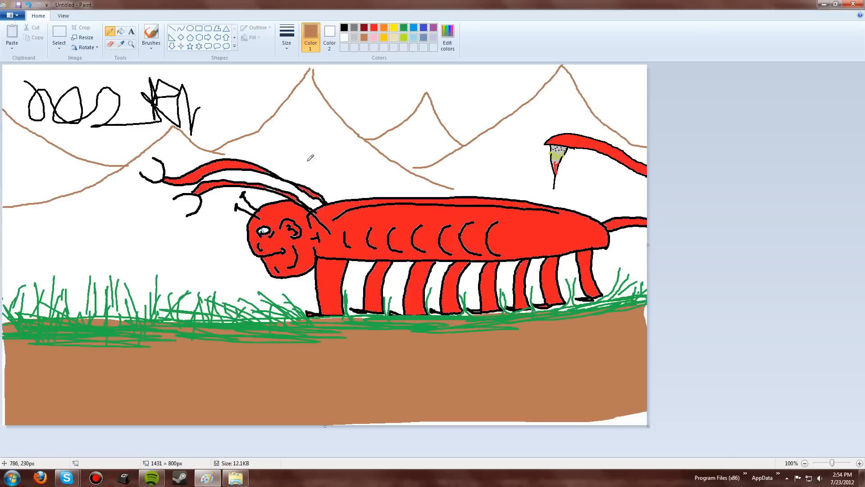
mouse_move(357, 169)
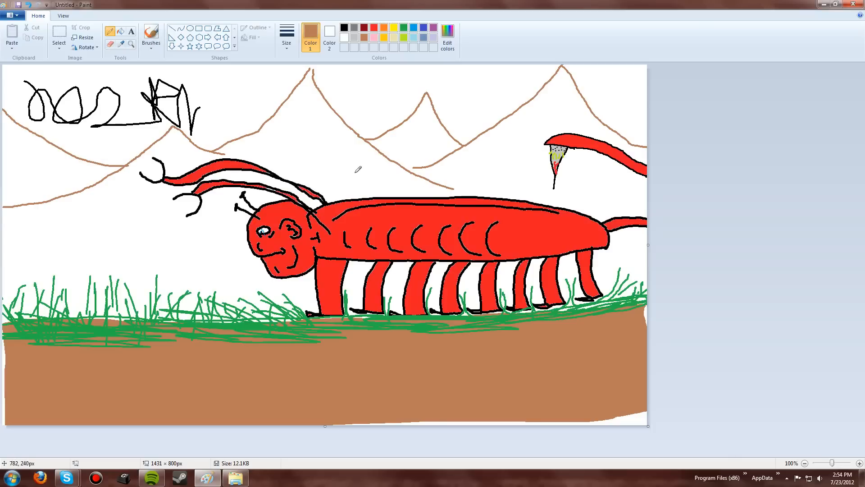
mouse_move(172, 253)
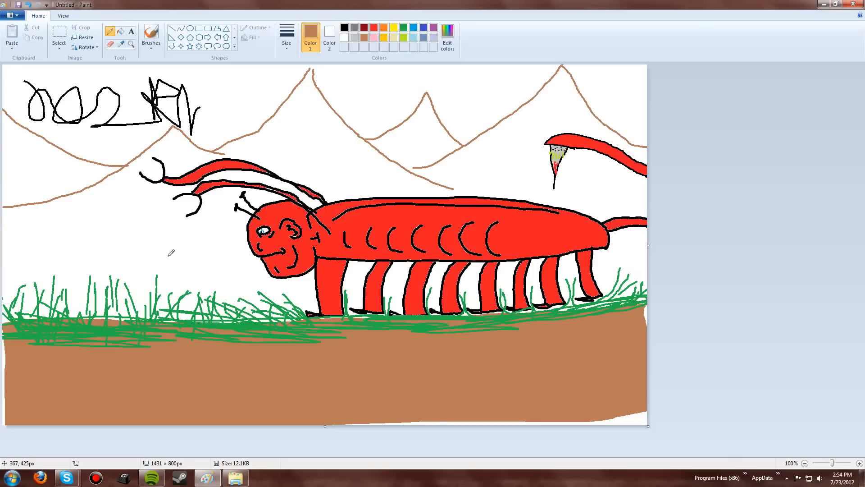
- Save through Save as > JPEG picture under the name 'LOBSter 1'
left_click(17, 16)
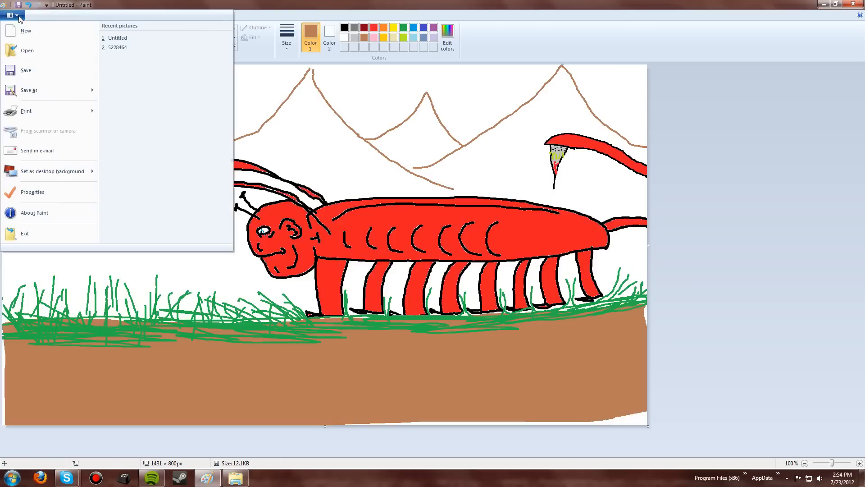
left_click(29, 90)
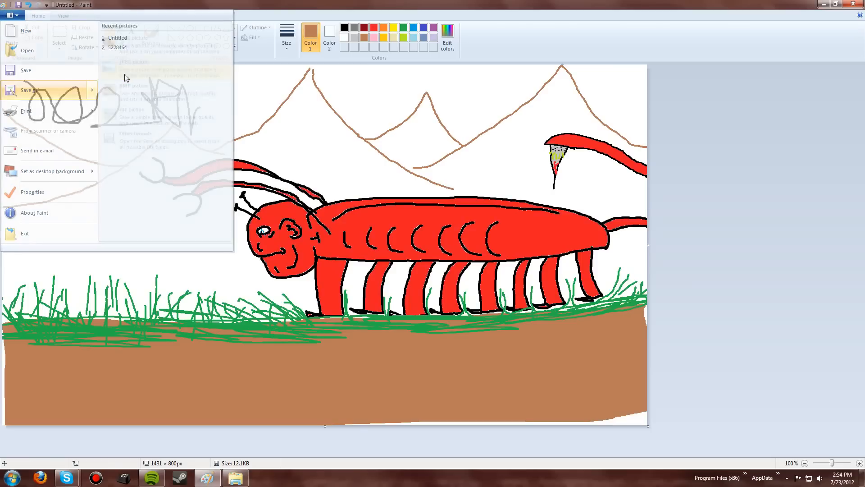
left_click(29, 90)
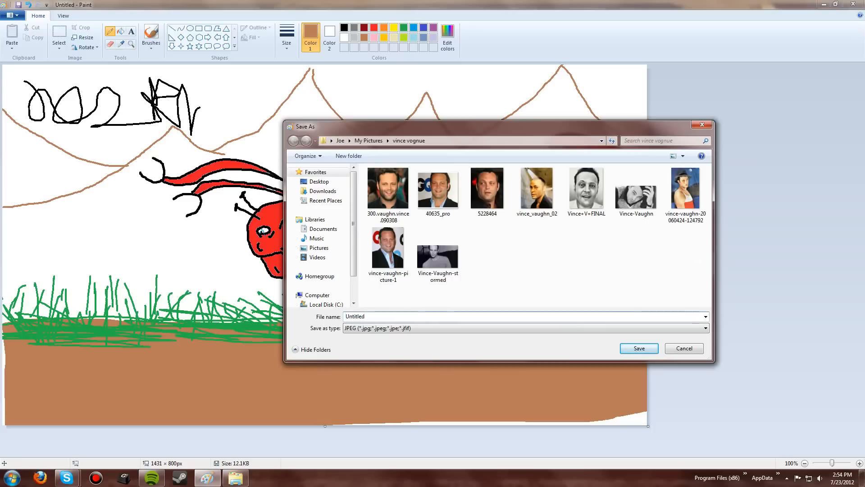
type("LOBS")
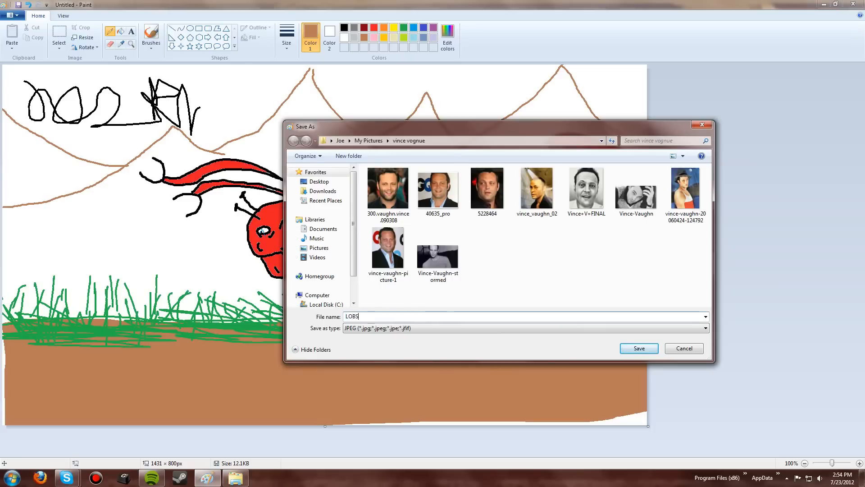
type("ter1")
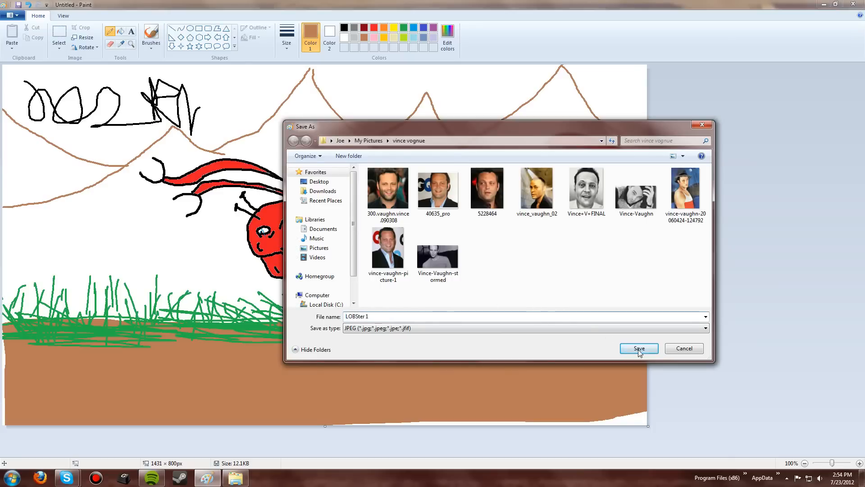
left_click(638, 349)
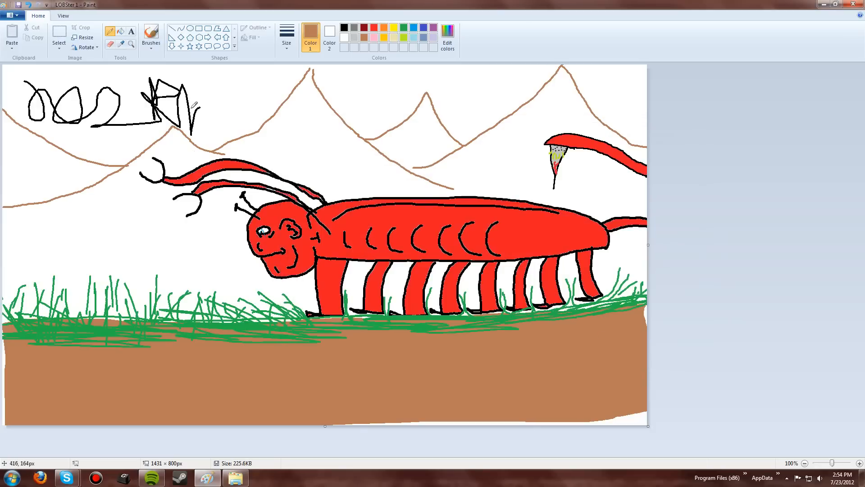
mouse_move(322, 152)
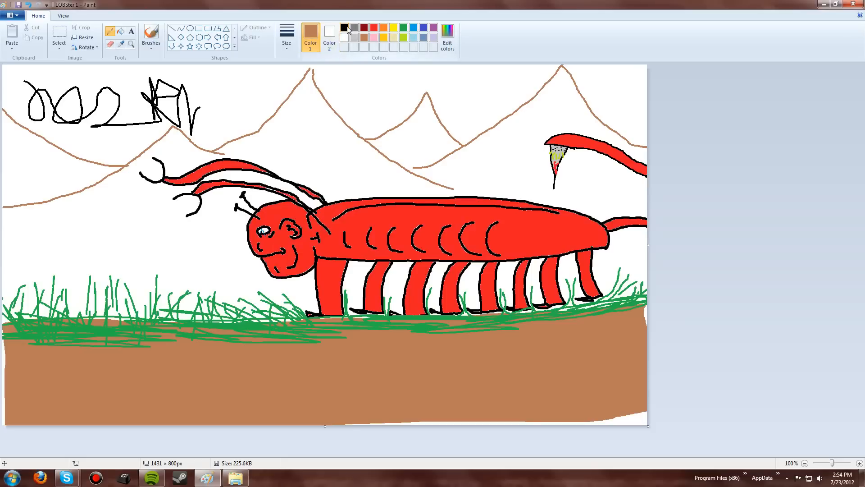
- Touch up the mountain outlines with small brown strokes, then return the colour to black
left_click(344, 28)
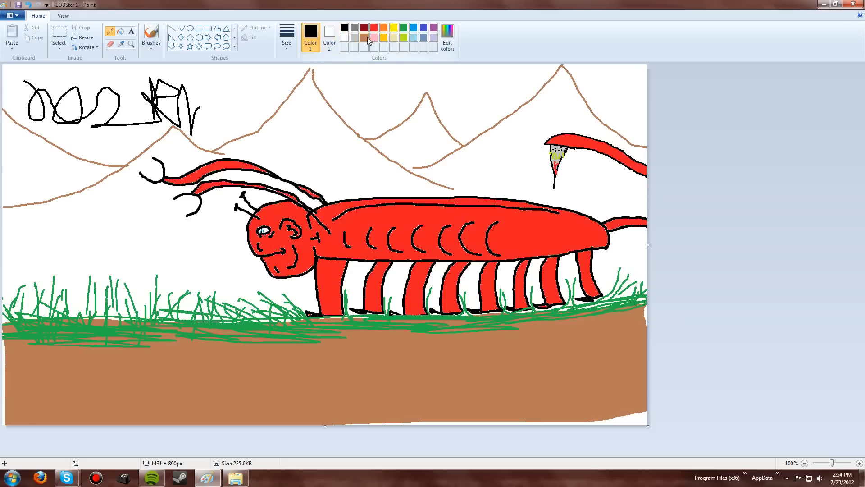
left_click(368, 37)
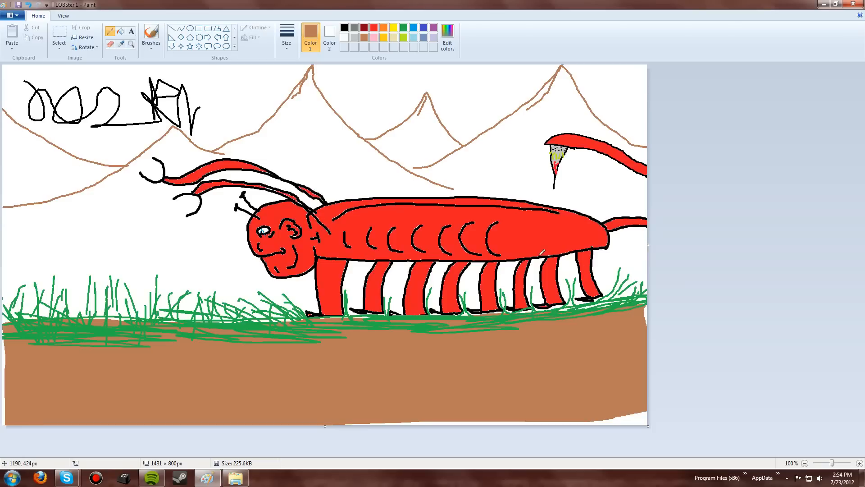
mouse_move(256, 197)
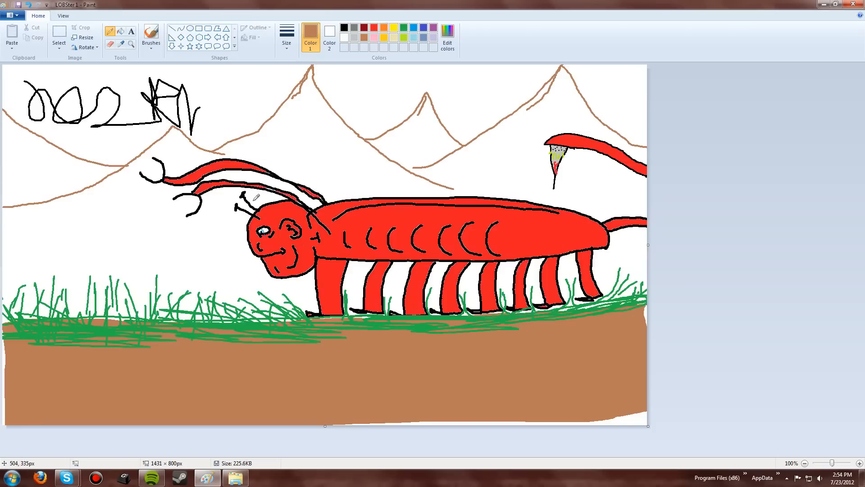
mouse_move(314, 91)
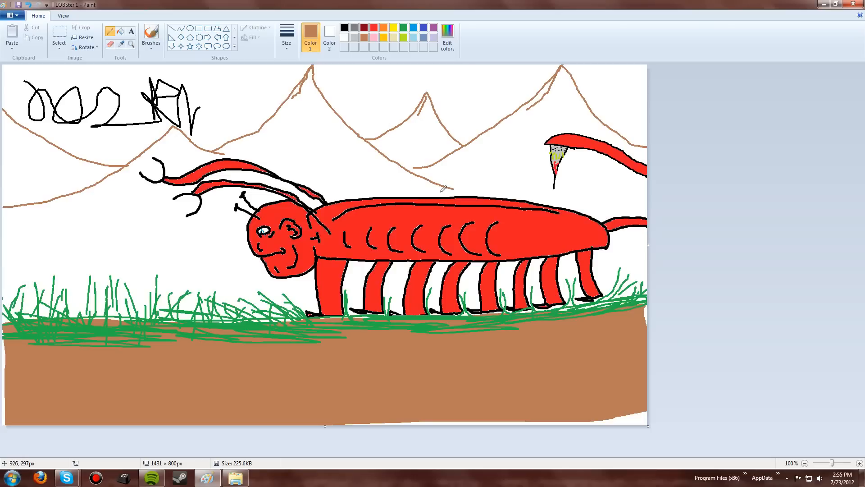
mouse_move(601, 216)
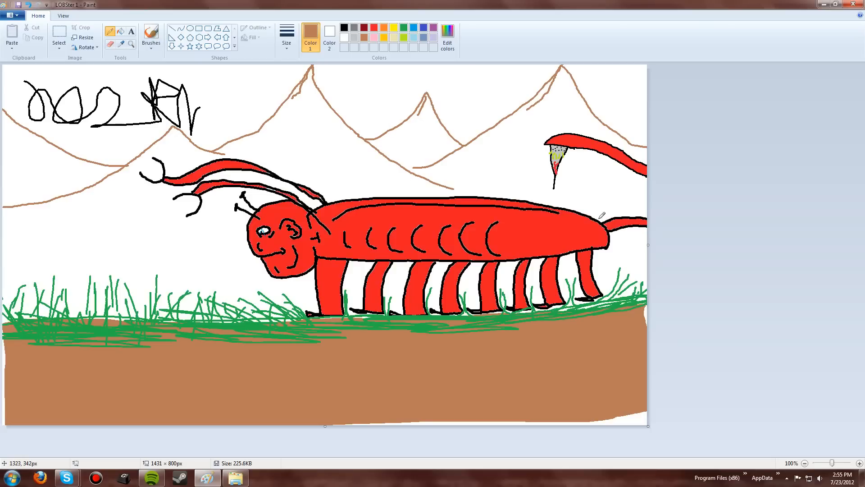
mouse_move(143, 224)
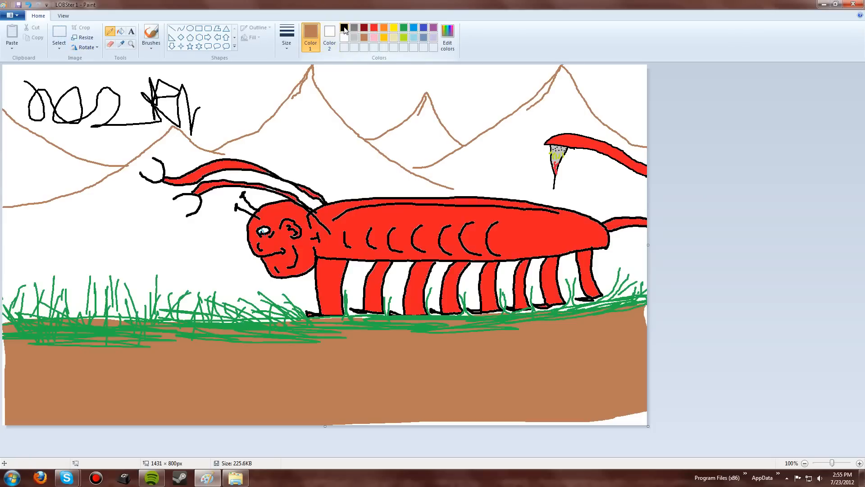
left_click(344, 28)
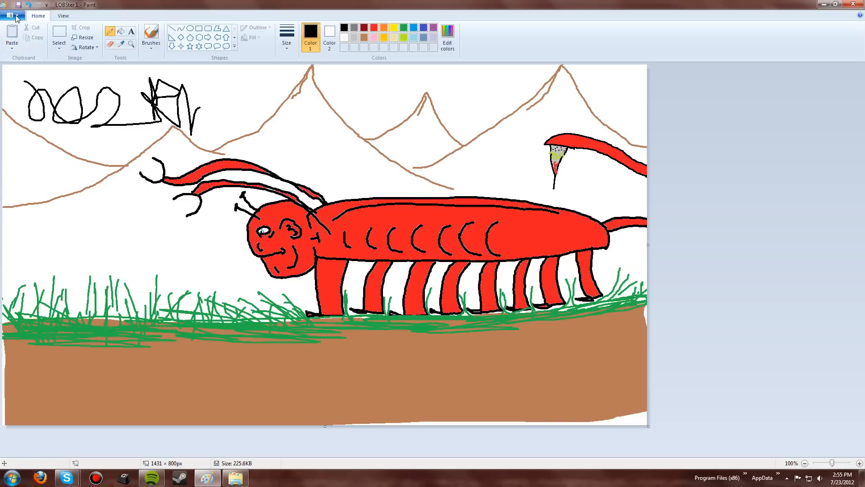
left_click(14, 15)
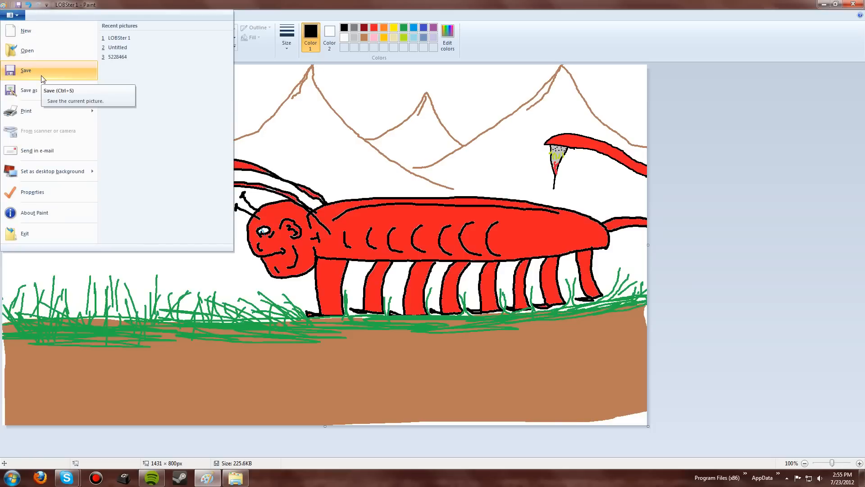